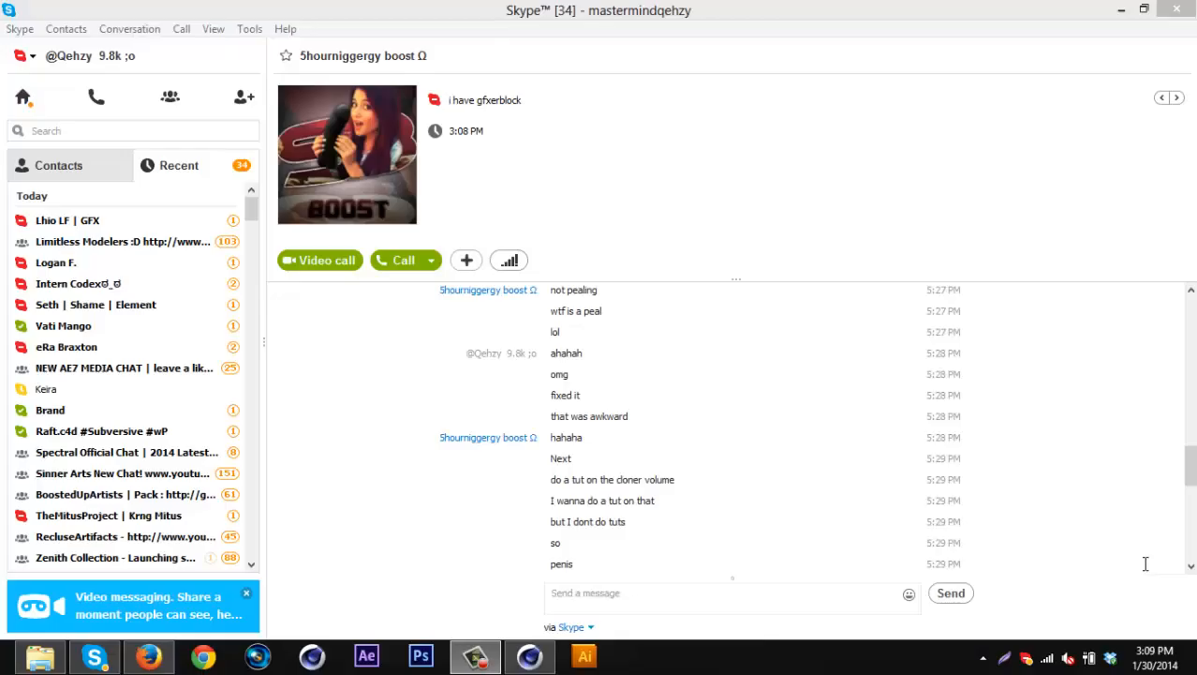
{"action": "mouse_move", "coordinate": [664, 456]}
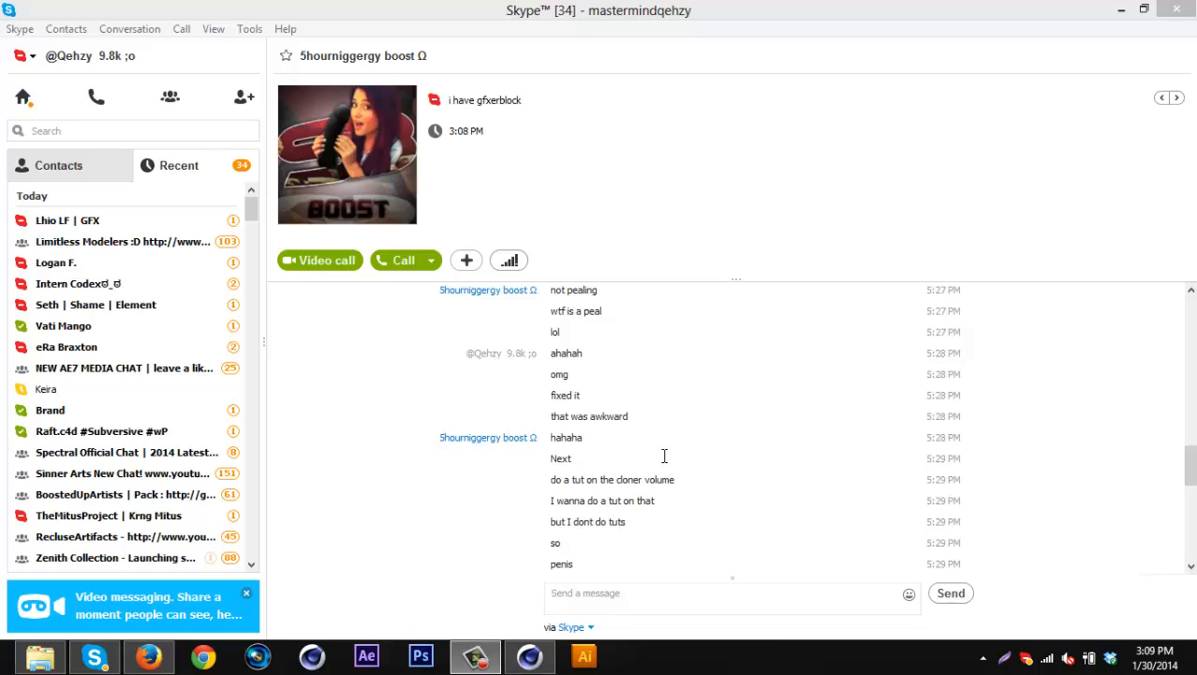
{"action": "mouse_move", "coordinate": [465, 331]}
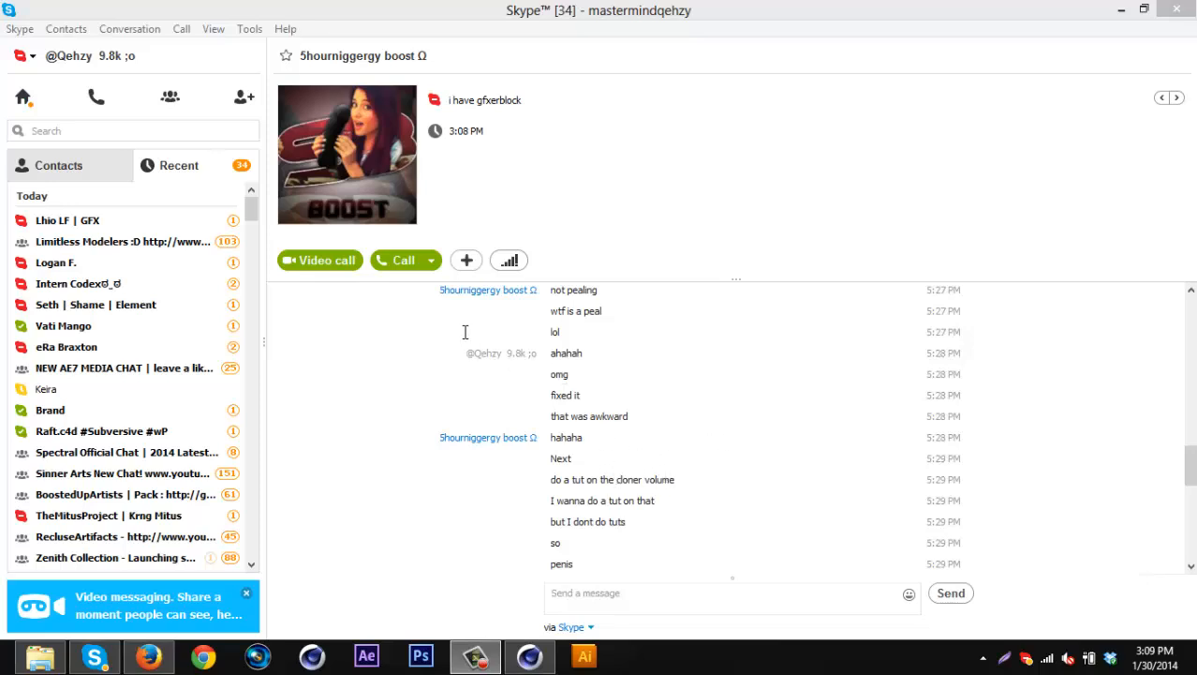
{"action": "mouse_move", "coordinate": [331, 356]}
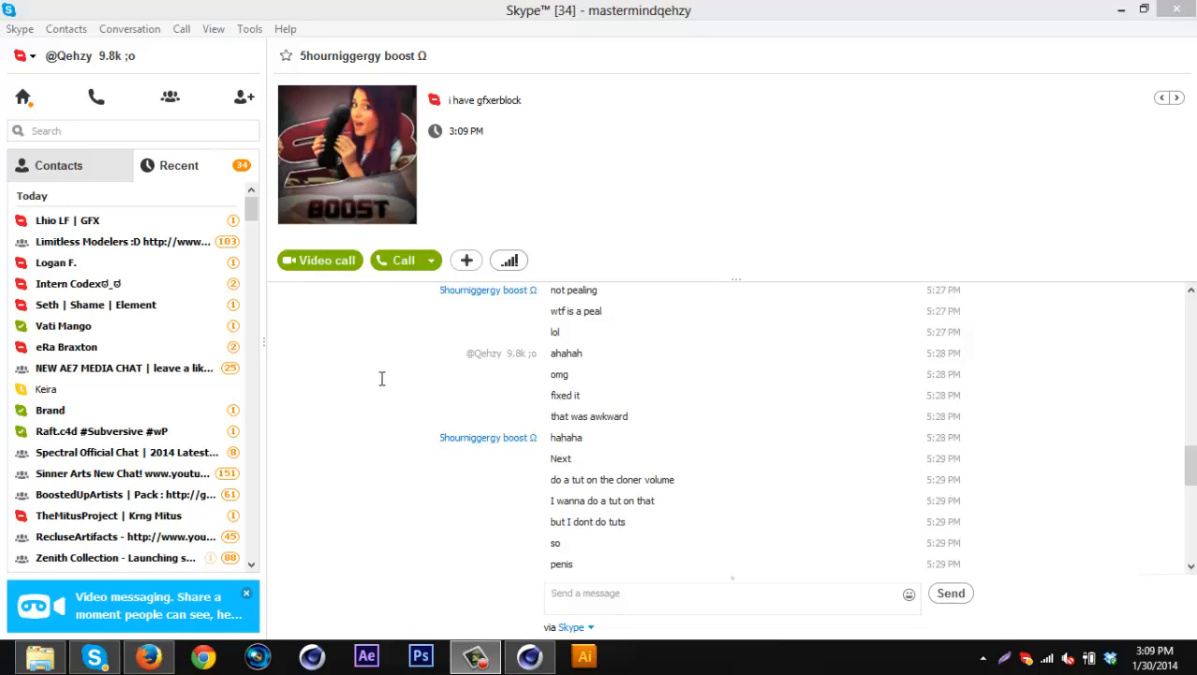
{"action": "mouse_move", "coordinate": [458, 444]}
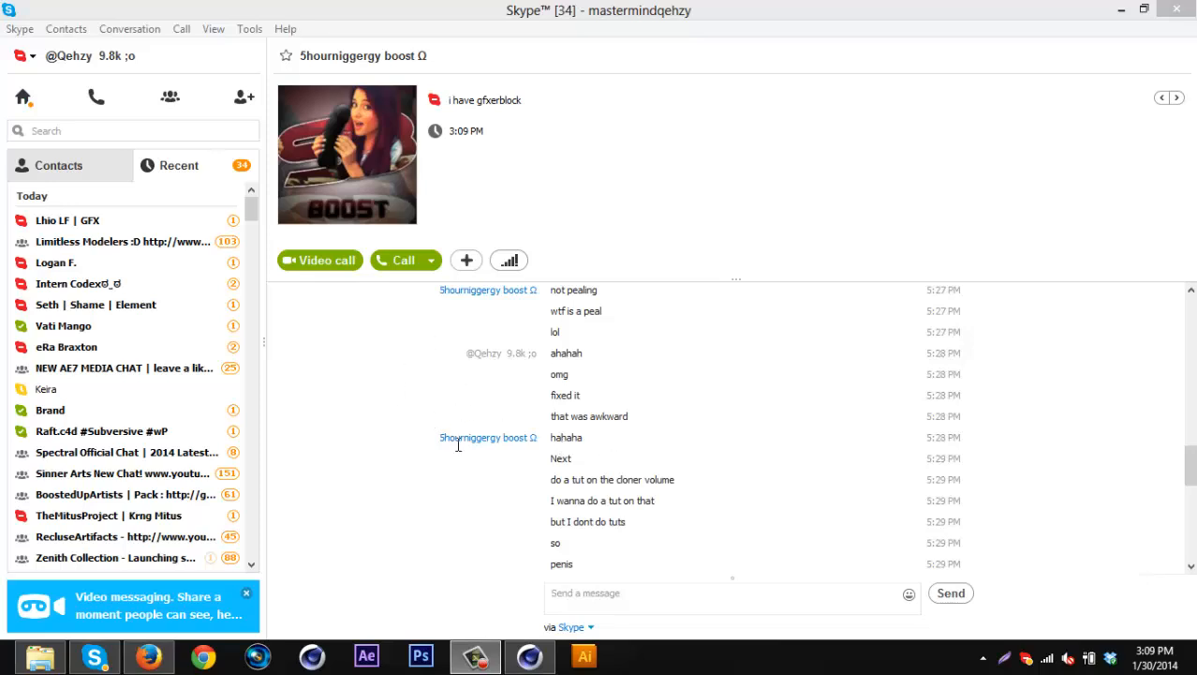
{"action": "mouse_move", "coordinate": [487, 438]}
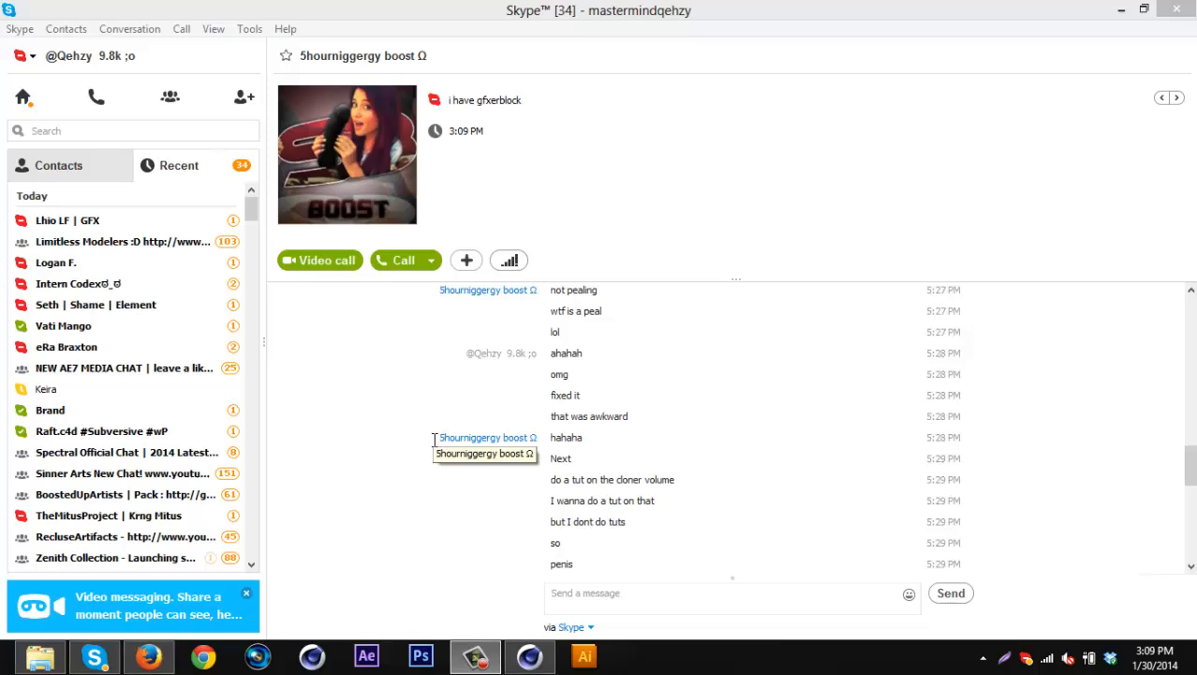
{"action": "mouse_move", "coordinate": [431, 420]}
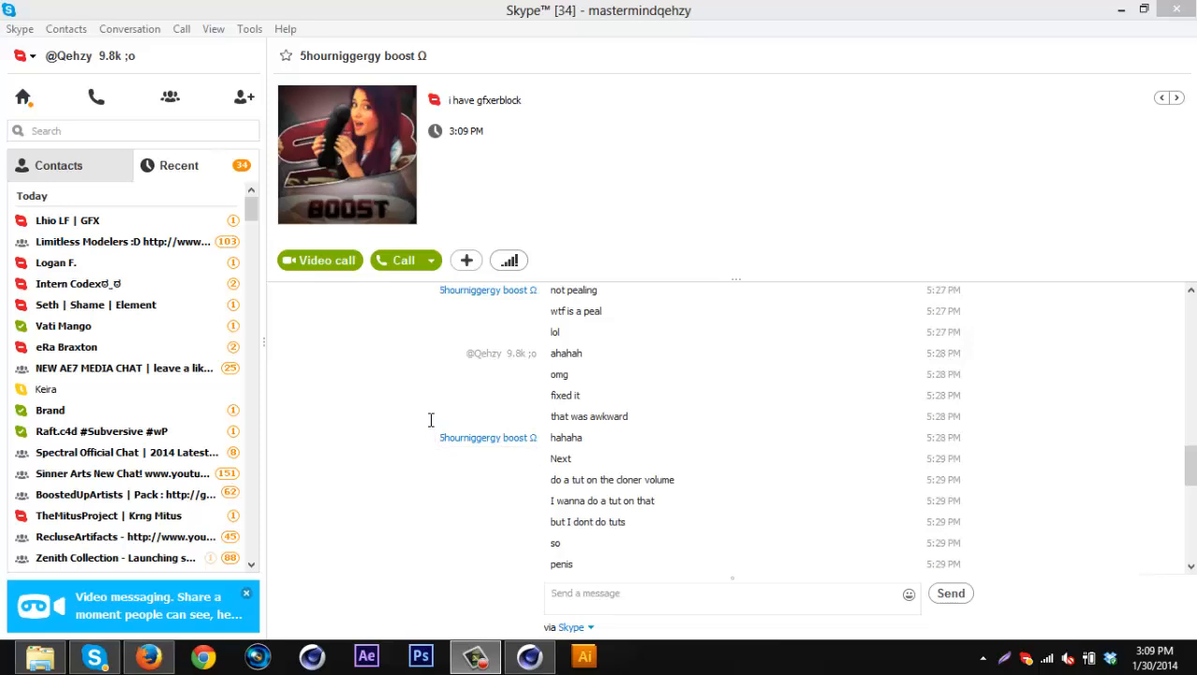
{"action": "mouse_move", "coordinate": [364, 488]}
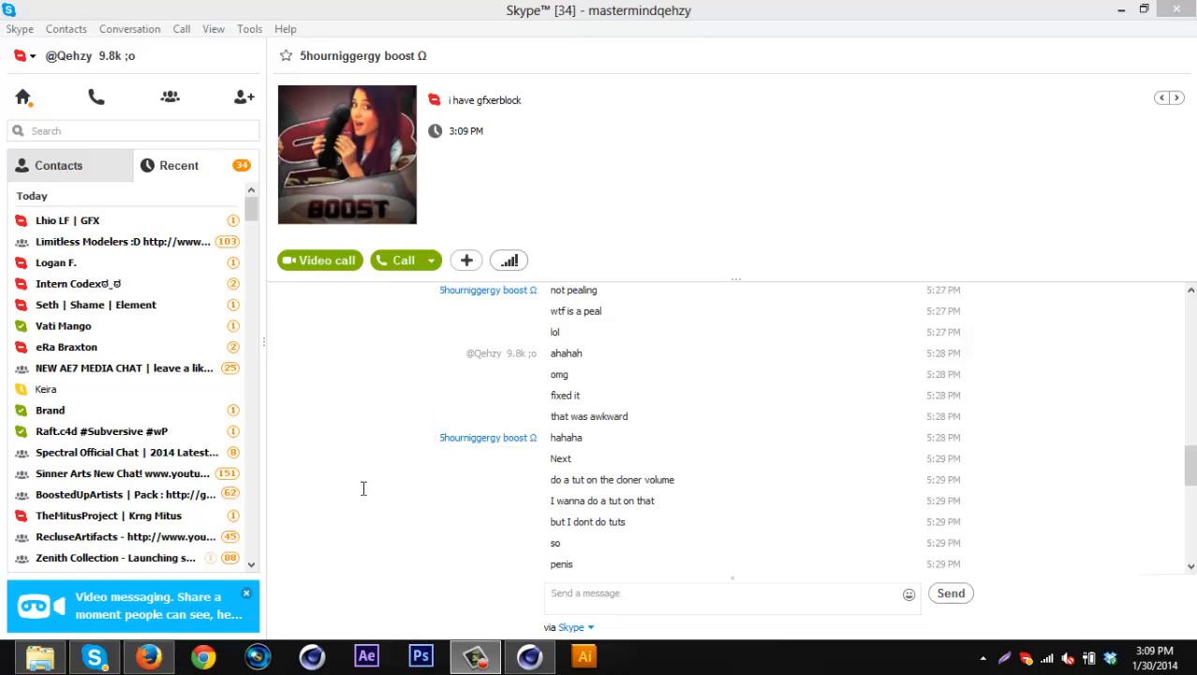
{"action": "mouse_move", "coordinate": [529, 655]}
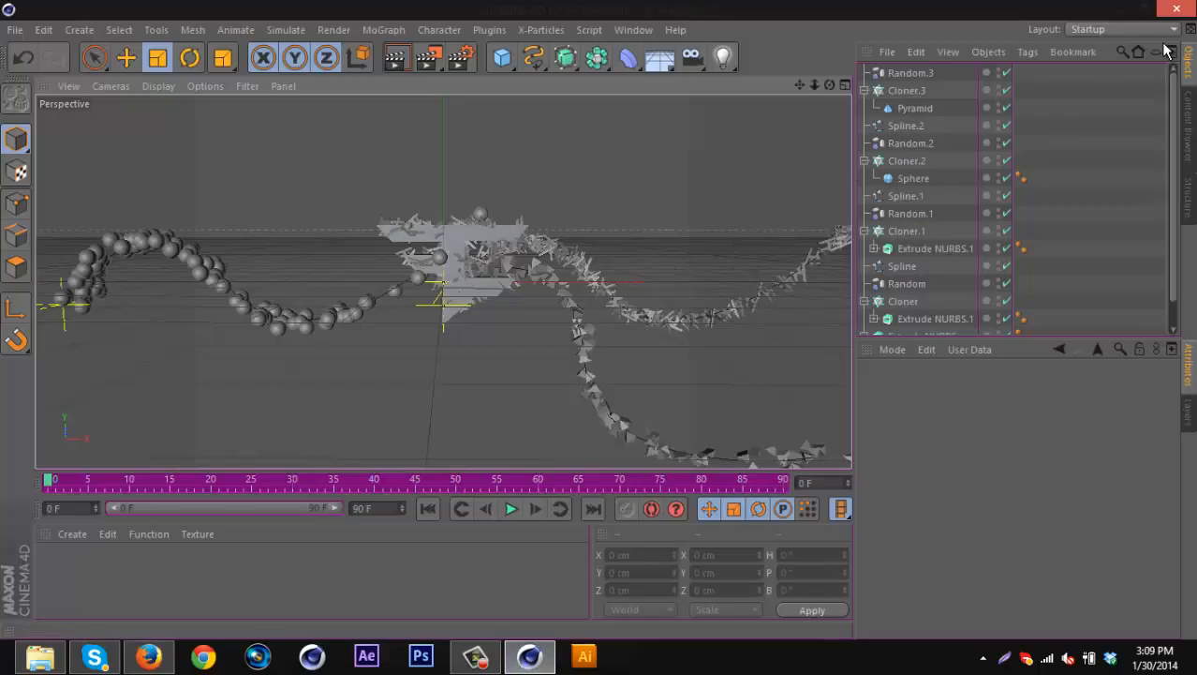
{"action": "mouse_move", "coordinate": [1001, 89]}
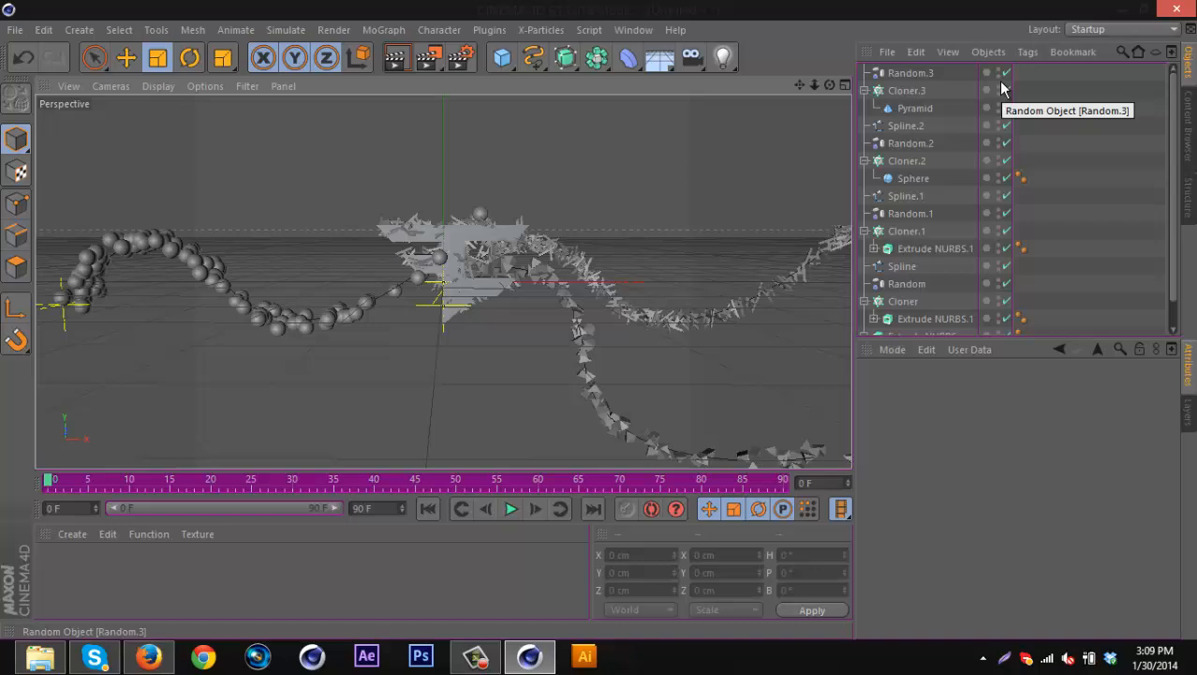
{"action": "mouse_move", "coordinate": [914, 83]}
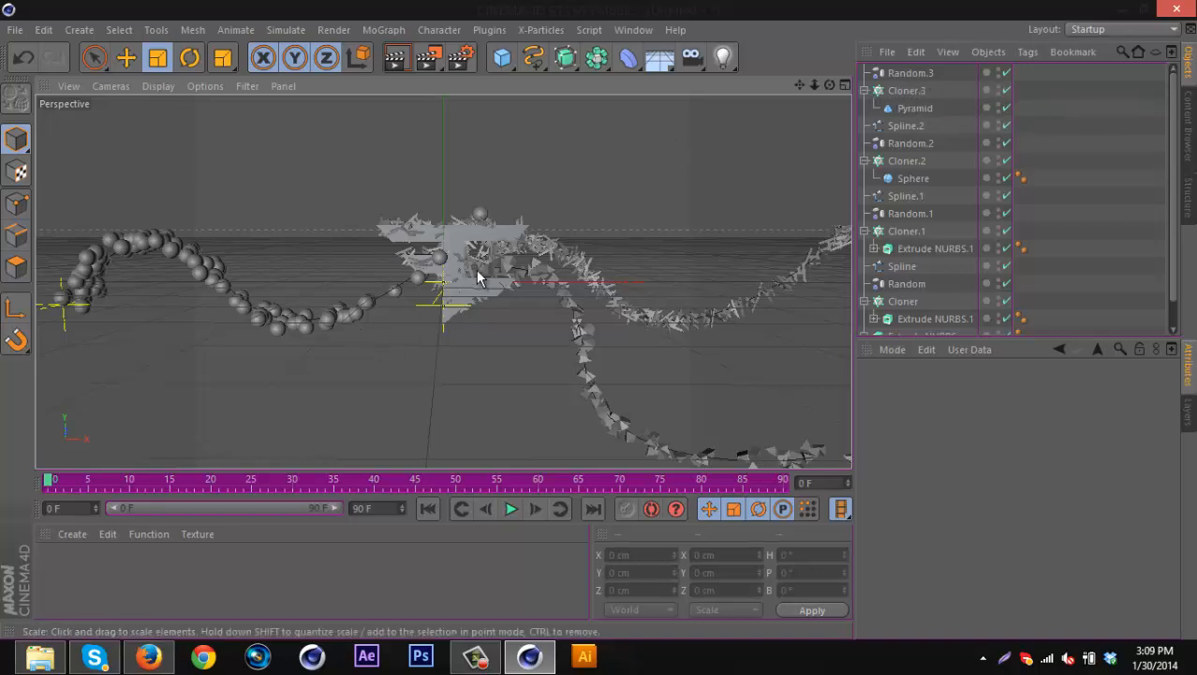
{"action": "mouse_move", "coordinate": [277, 216]}
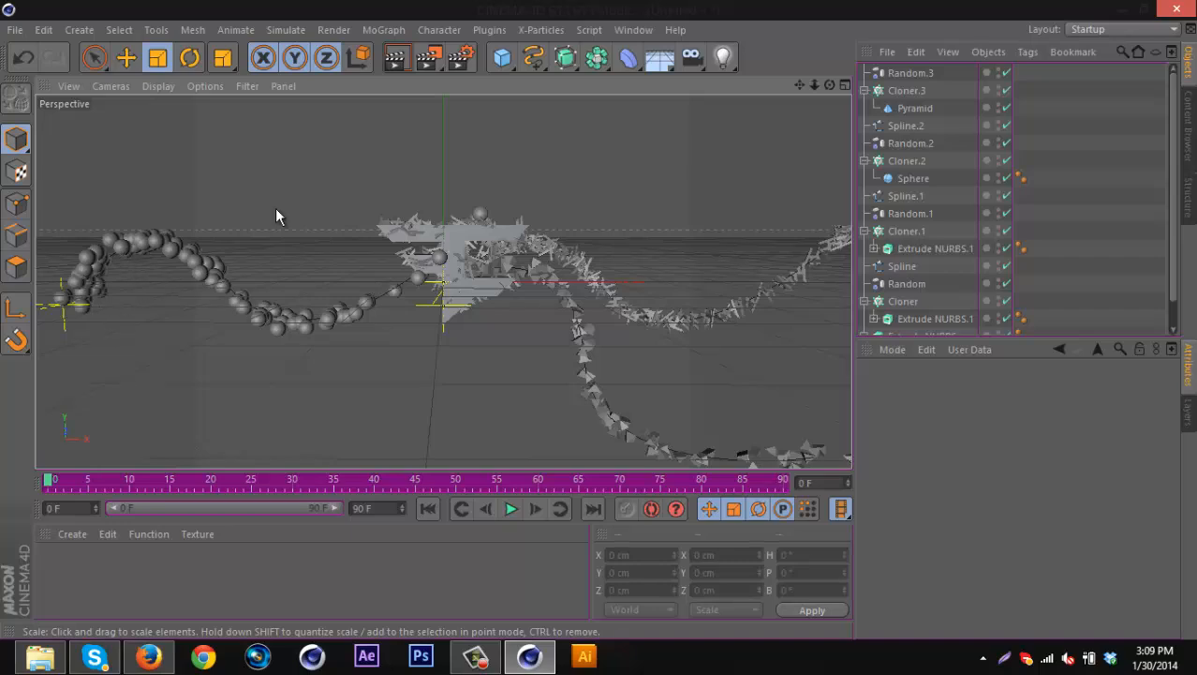
{"action": "mouse_move", "coordinate": [513, 262]}
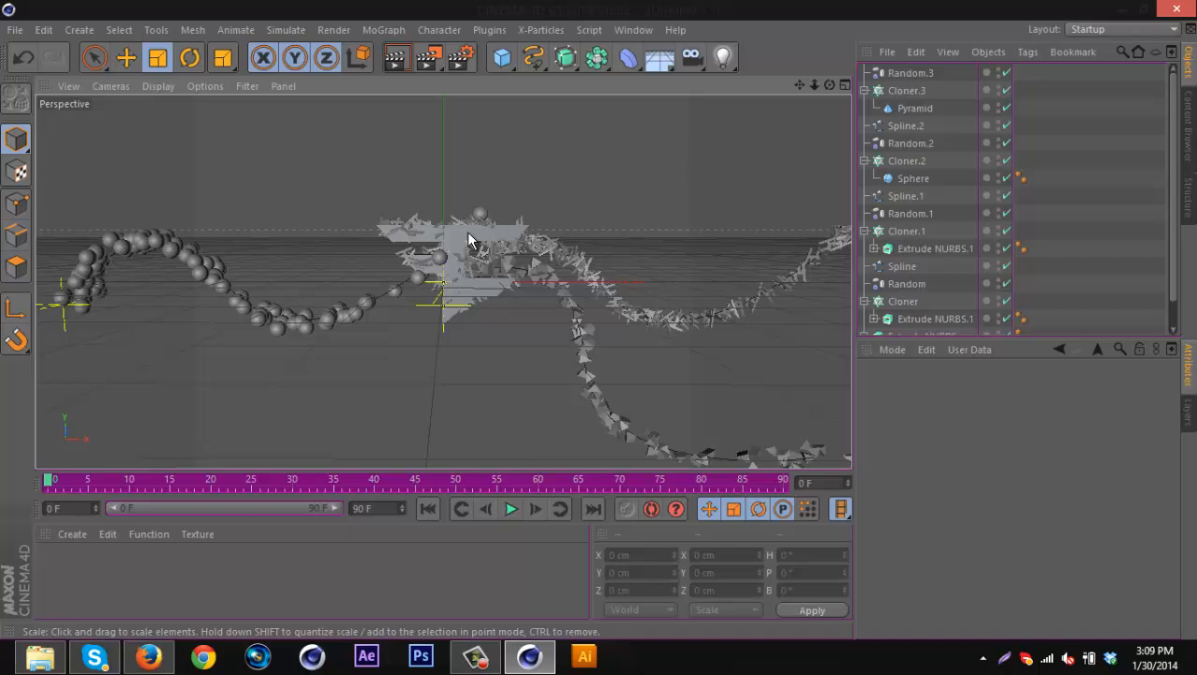
{"action": "mouse_move", "coordinate": [437, 231]}
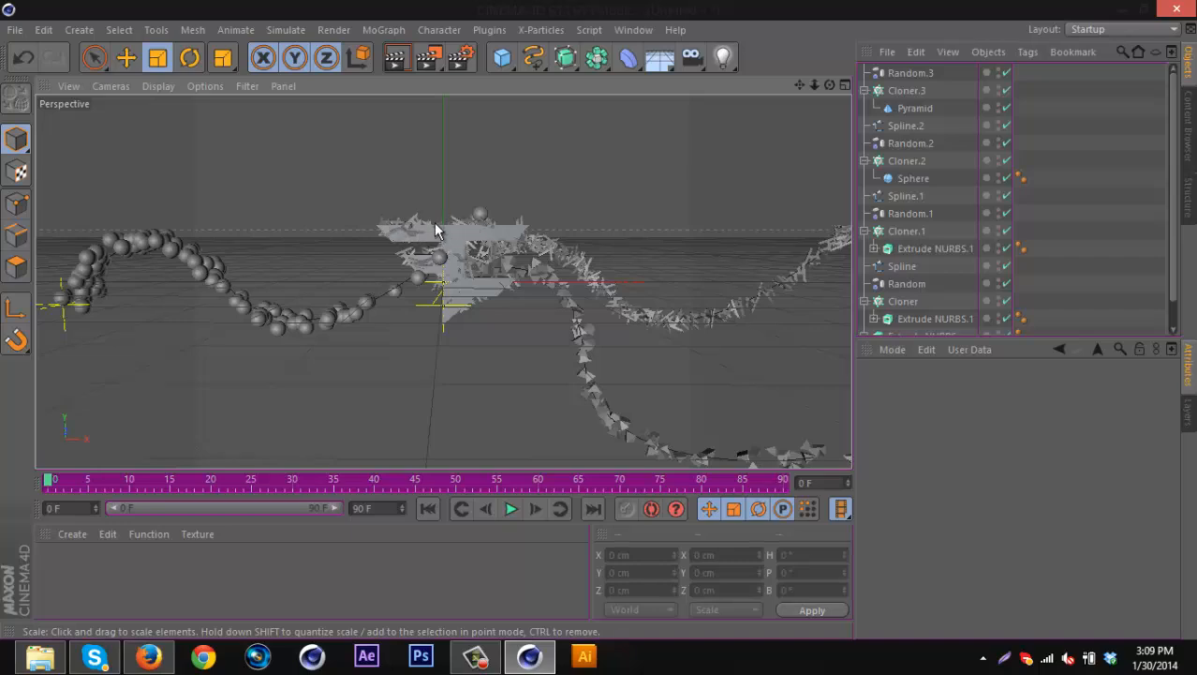
{"action": "mouse_move", "coordinate": [784, 274]}
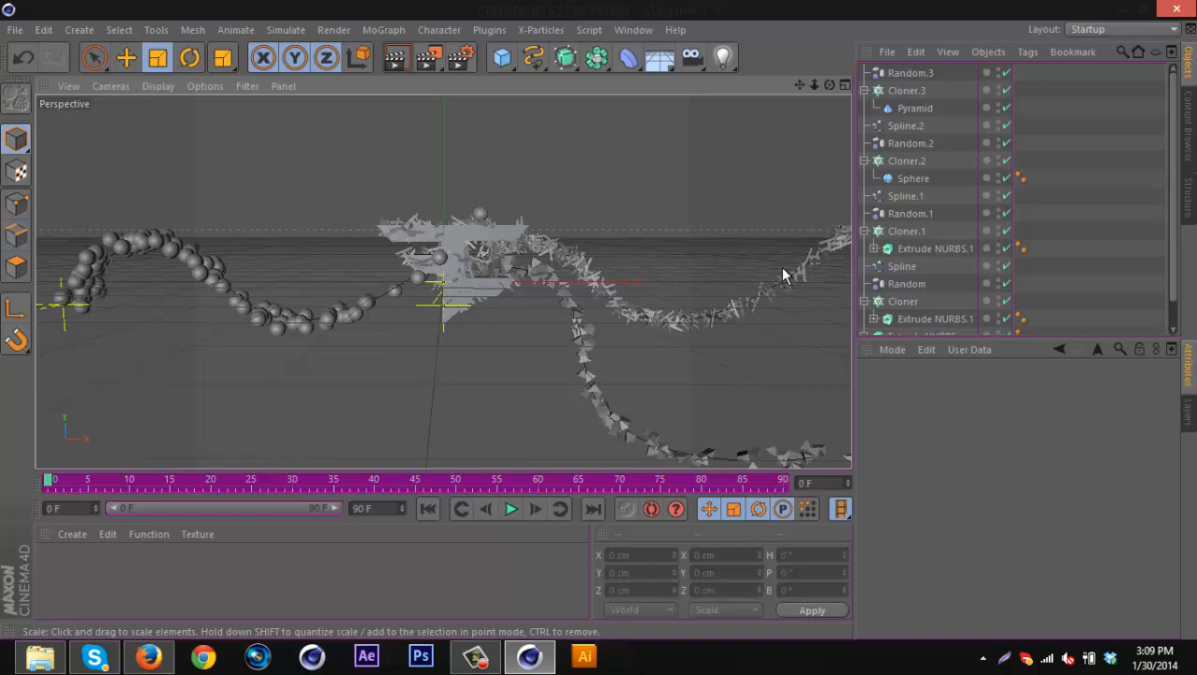
{"action": "mouse_move", "coordinate": [850, 225]}
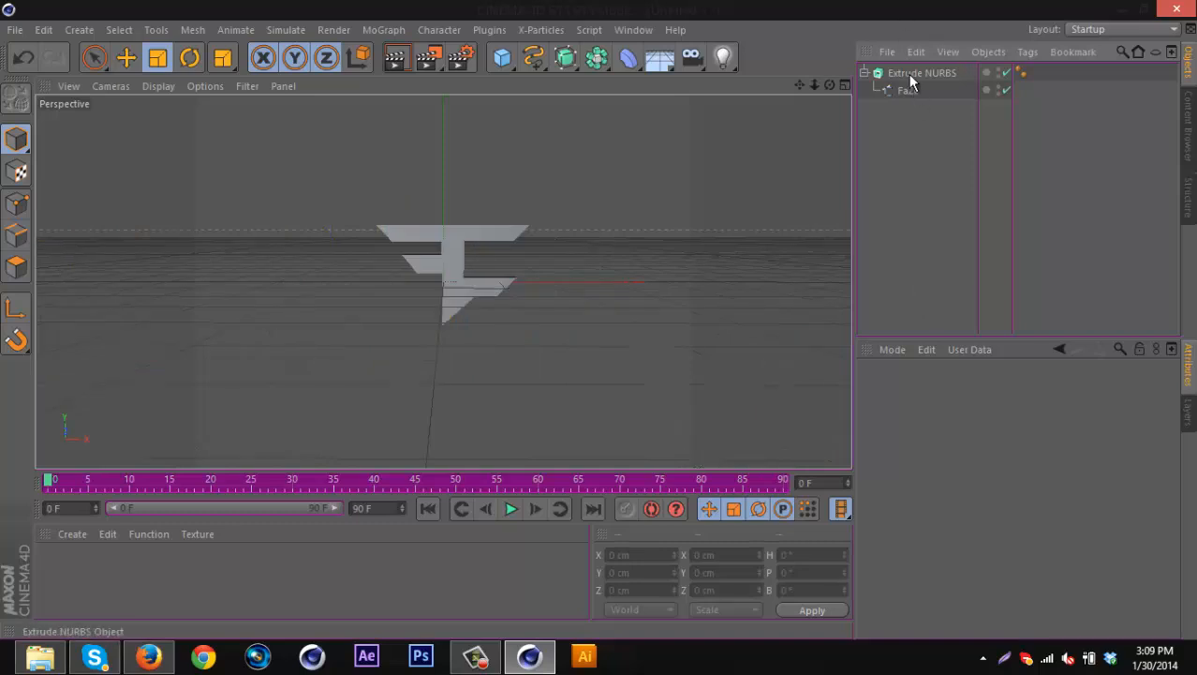
Place a copy of Extrude NURBS inside a new MoGraph Cloner set to Object mode.
{"action": "left_click", "coordinate": [922, 72]}
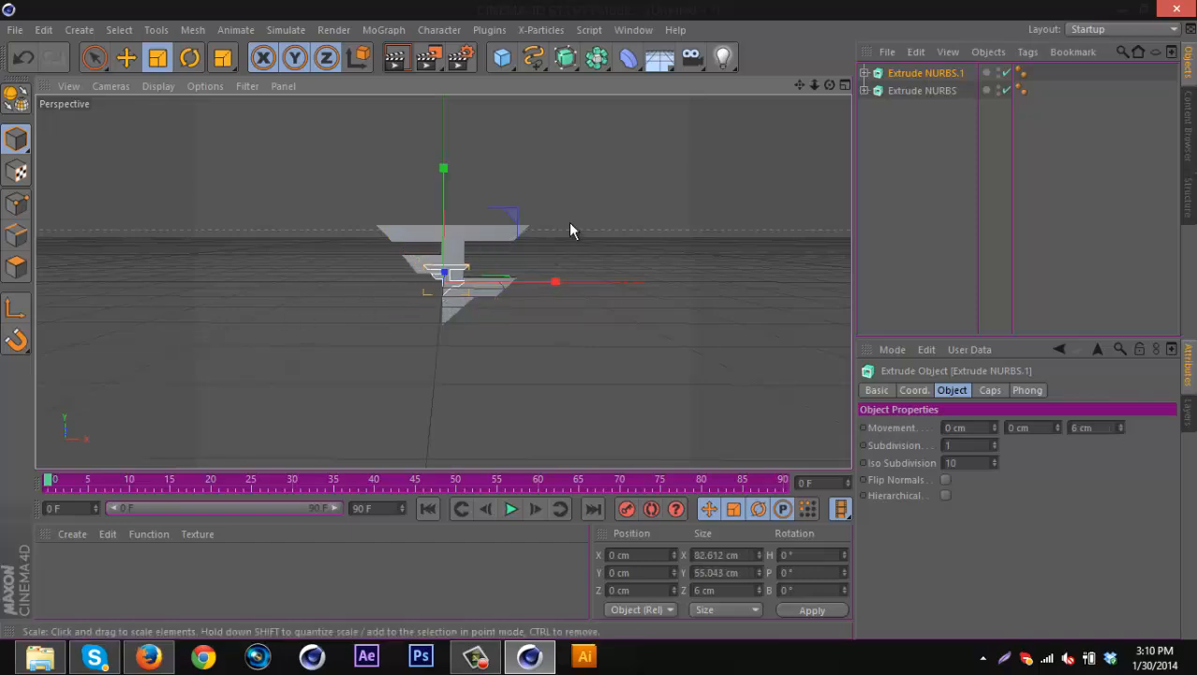
{"action": "left_click", "coordinate": [383, 29]}
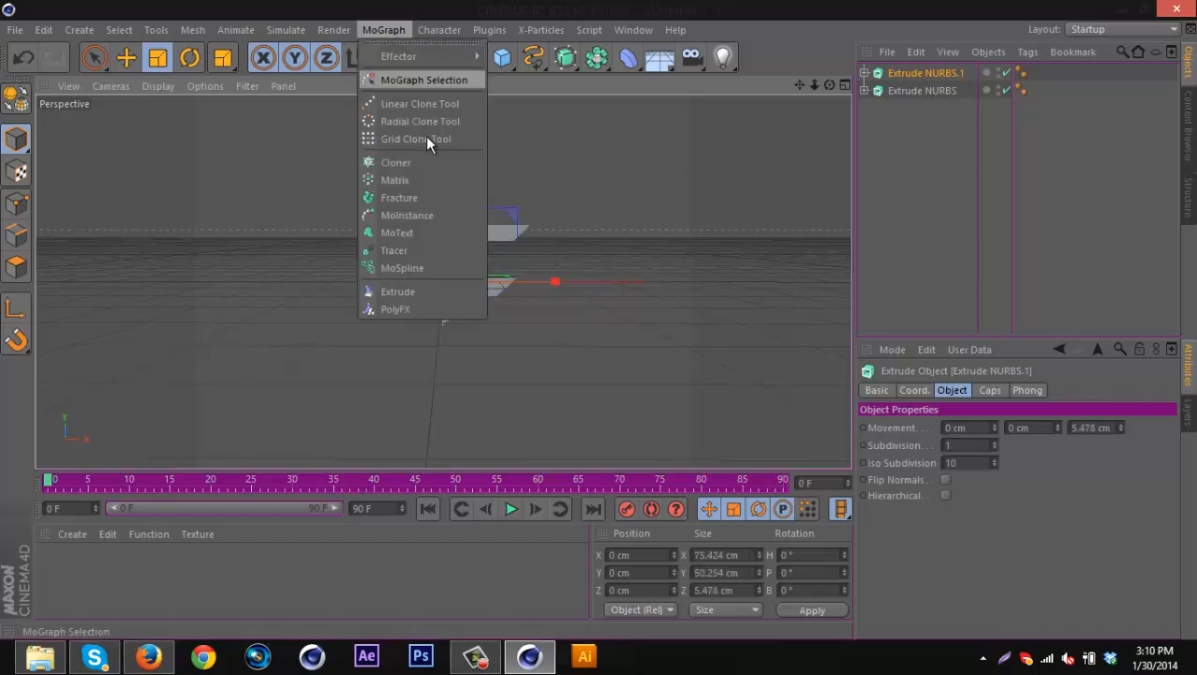
{"action": "left_click", "coordinate": [396, 162]}
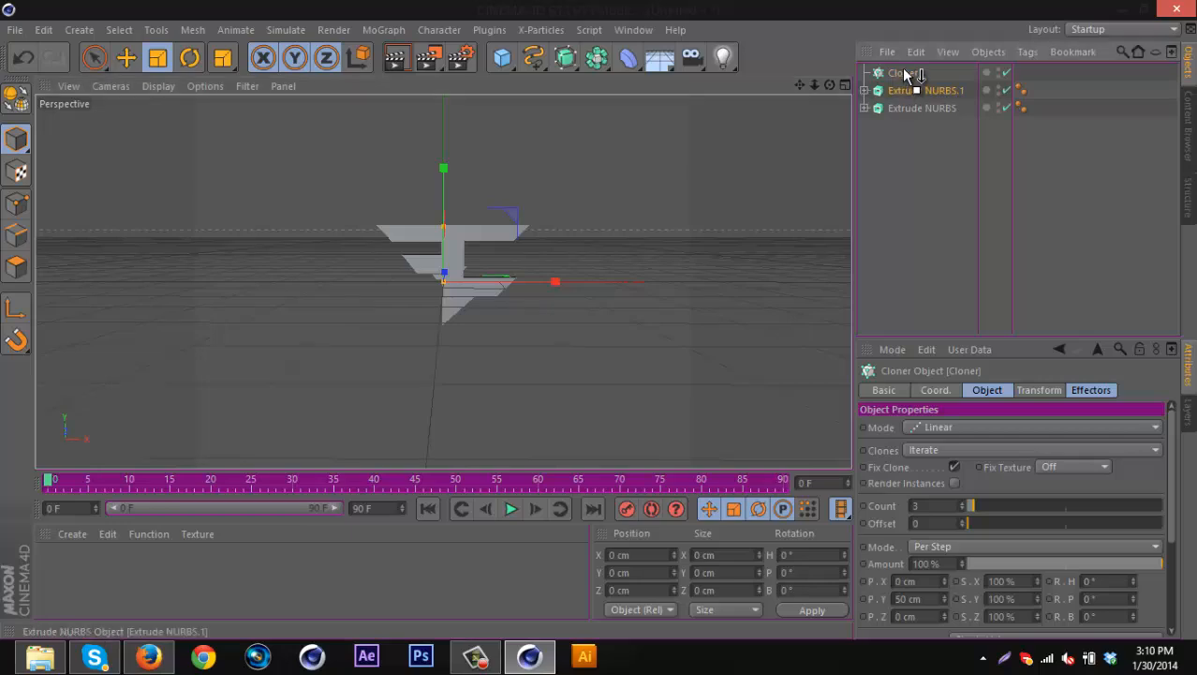
{"action": "left_click", "coordinate": [1030, 427]}
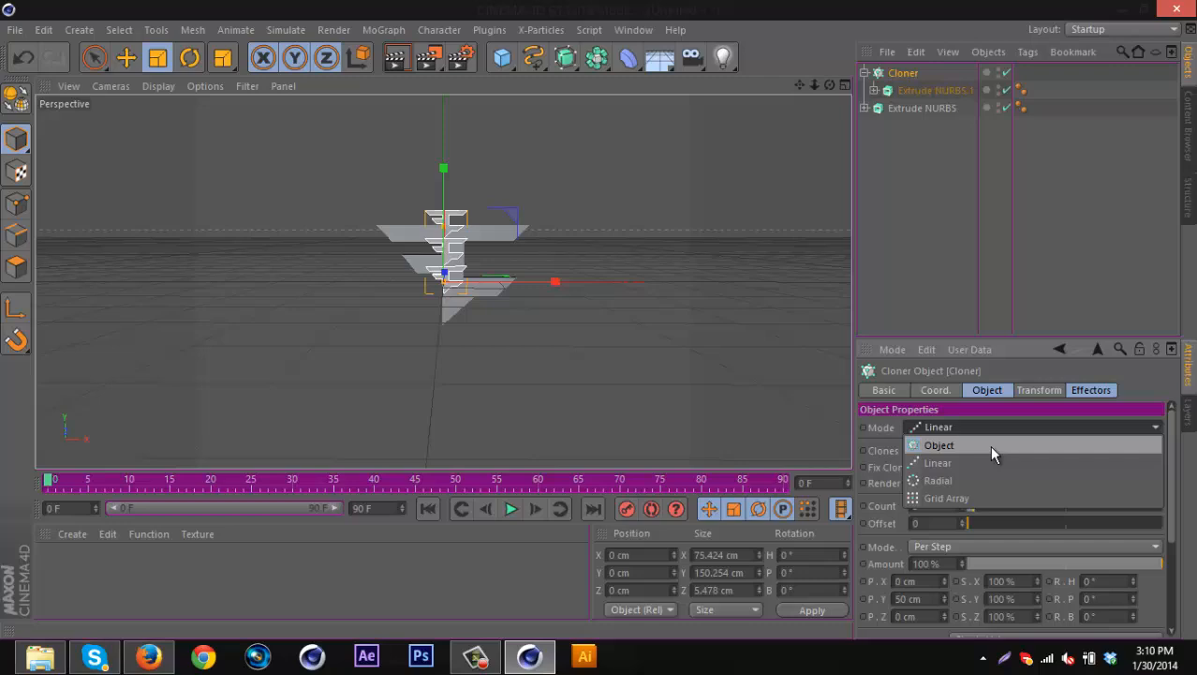
{"action": "left_click", "coordinate": [938, 445]}
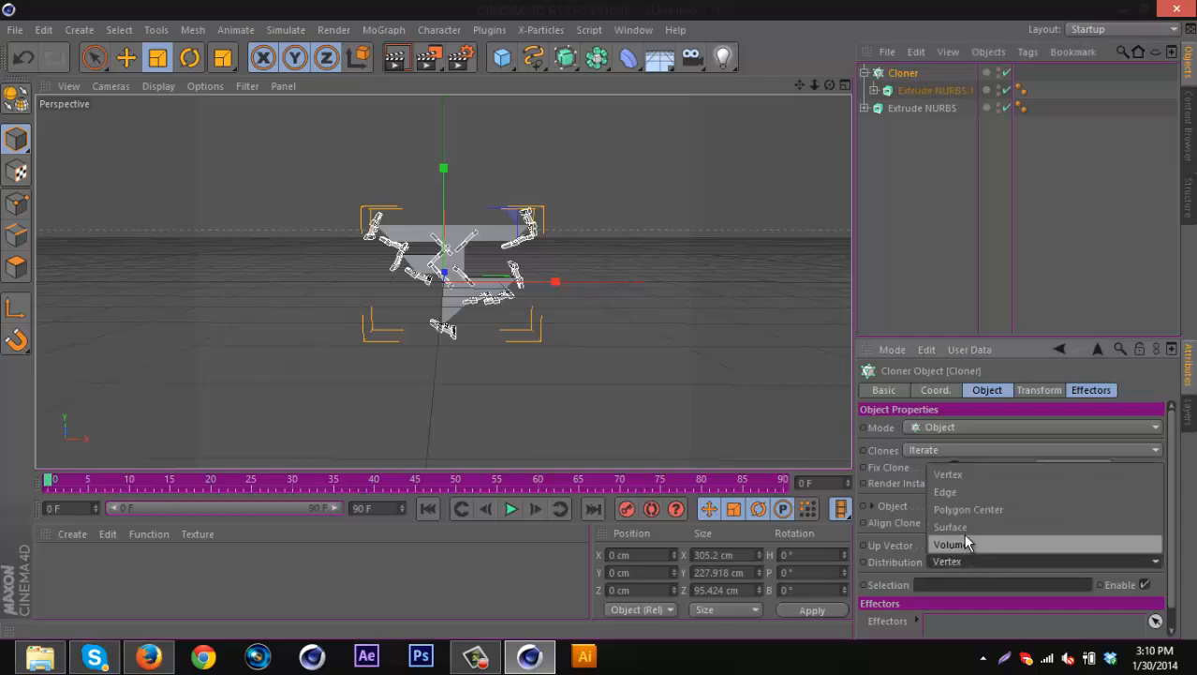
Set the Cloner's Distribution to Volume and raise Count to 100.
{"action": "left_click", "coordinate": [967, 508]}
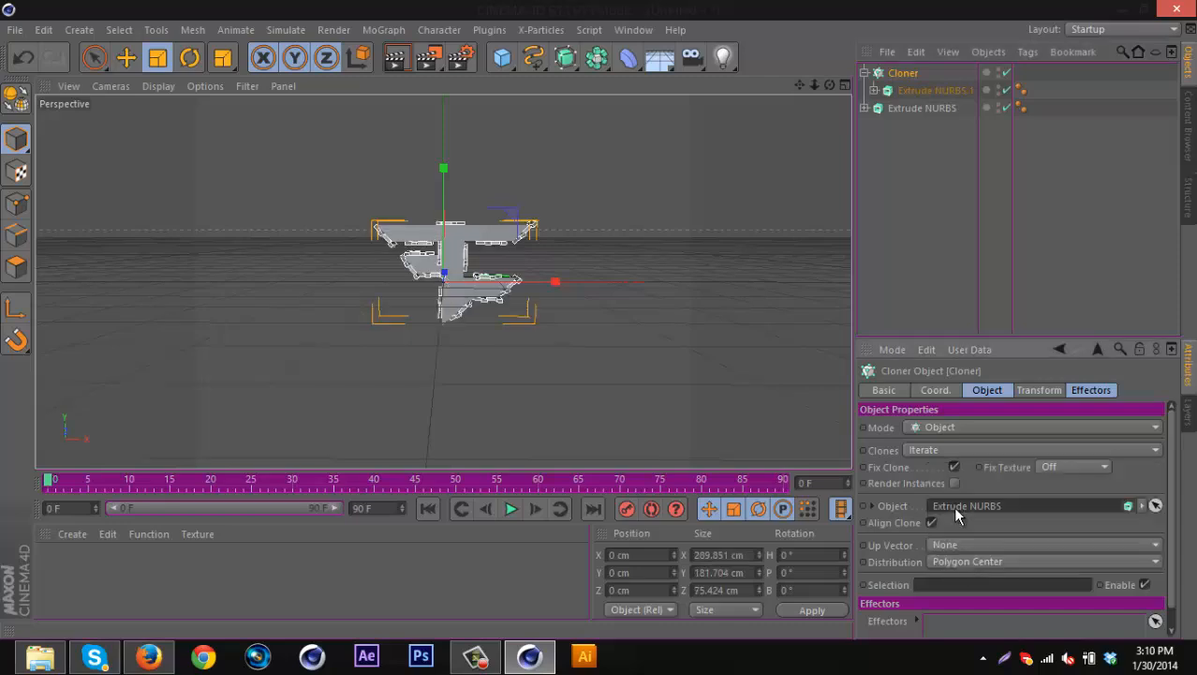
{"action": "left_click", "coordinate": [1045, 560]}
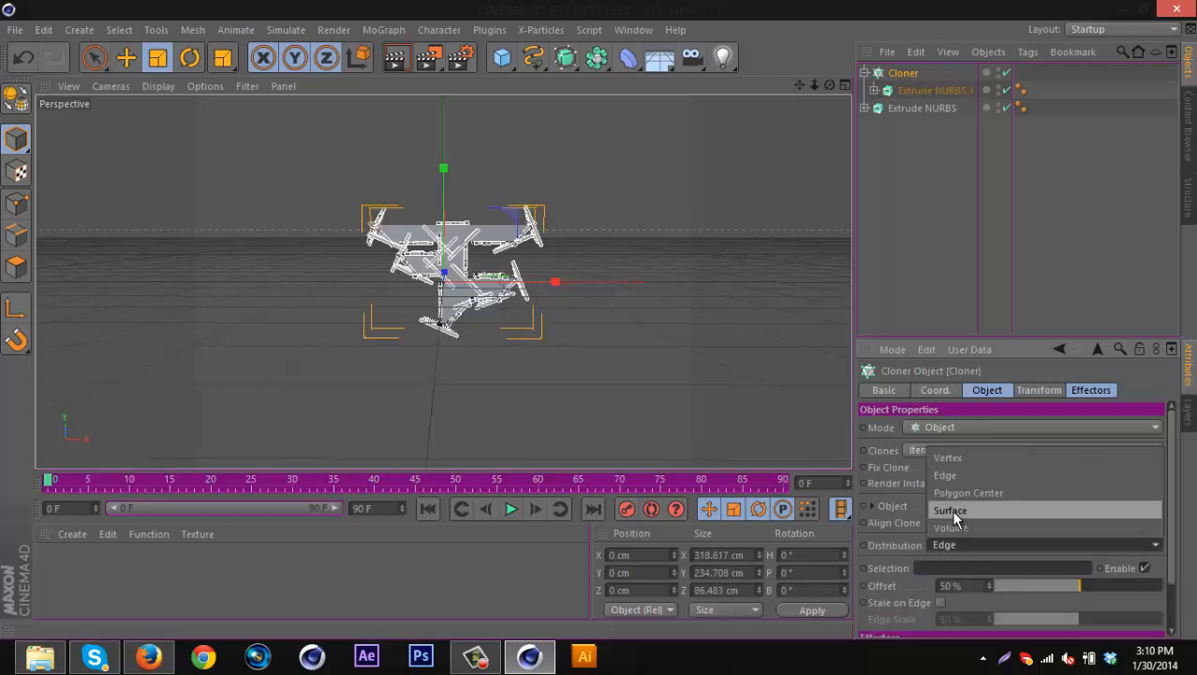
{"action": "left_click", "coordinate": [950, 510]}
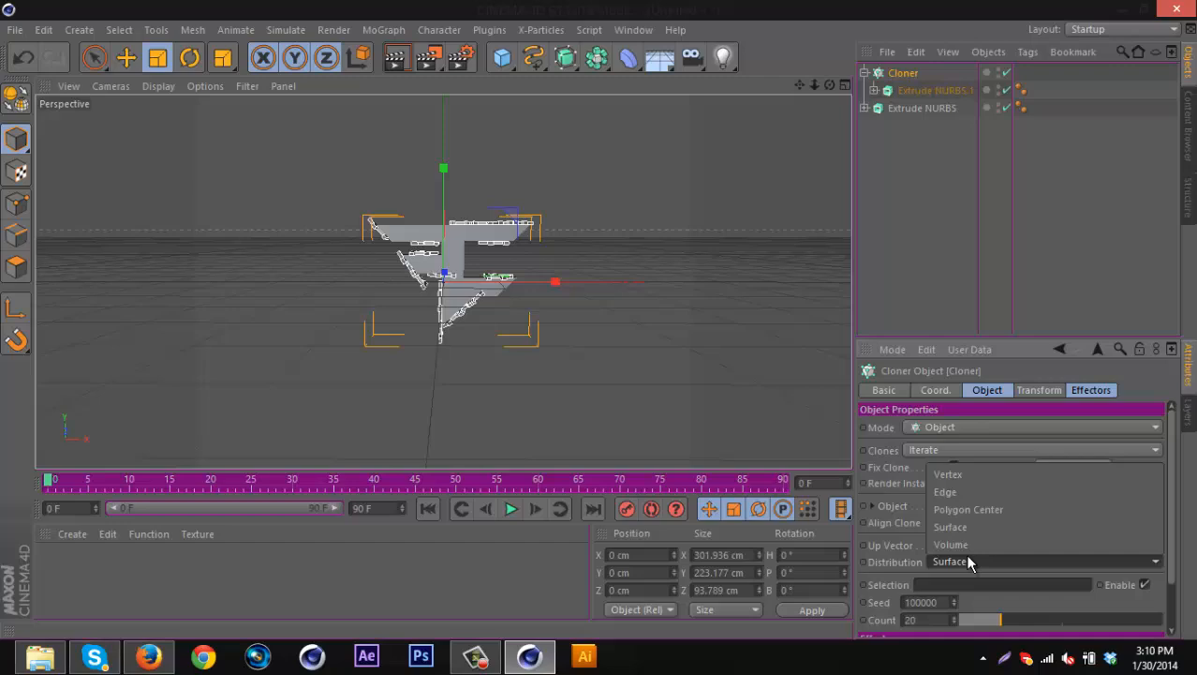
{"action": "left_click", "coordinate": [951, 544]}
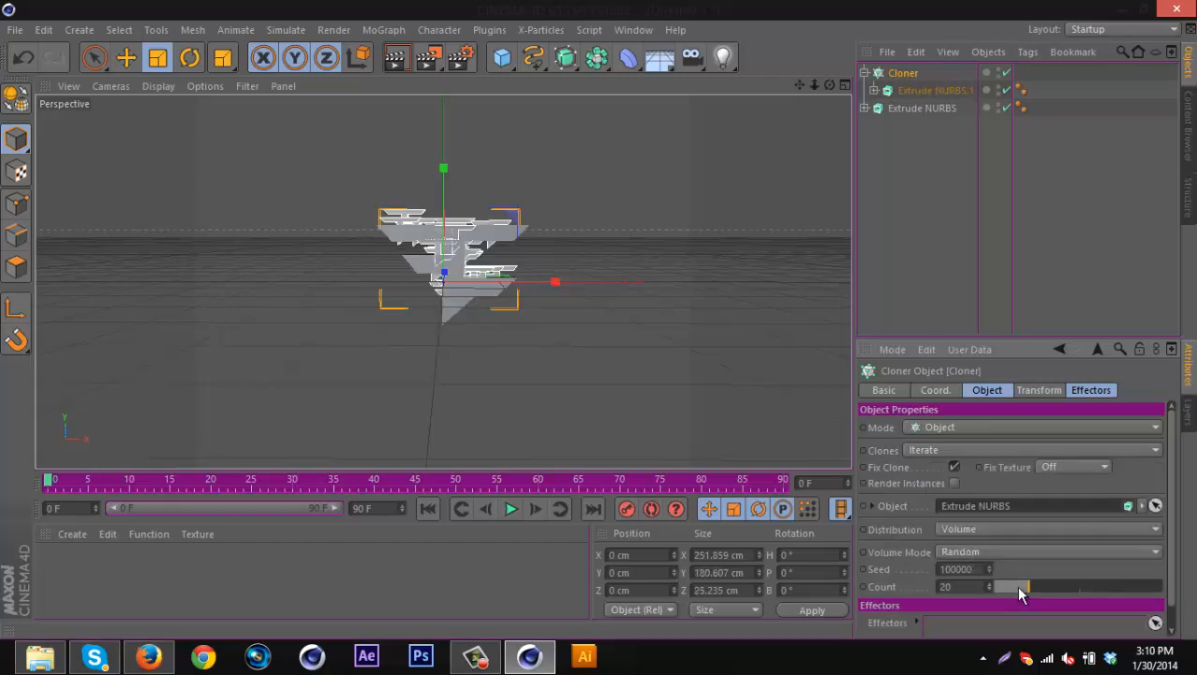
{"action": "left_click_drag", "start_coordinate": [1022, 586], "coordinate": [1166, 585]}
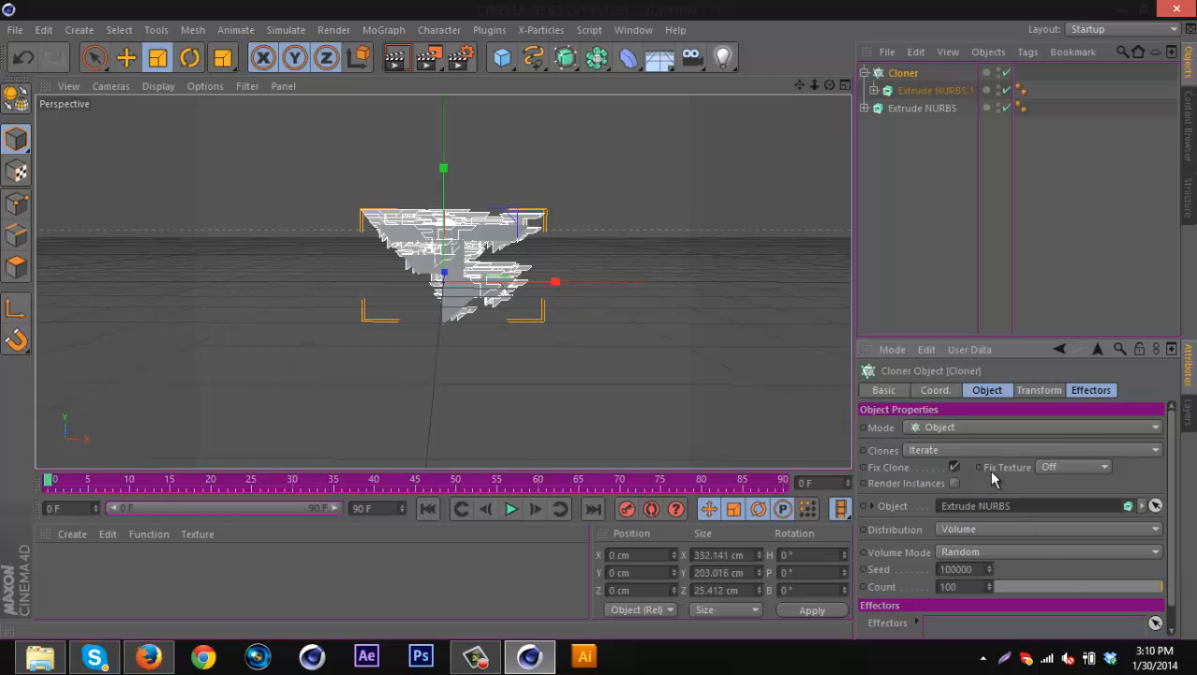
{"action": "left_click", "coordinate": [934, 90]}
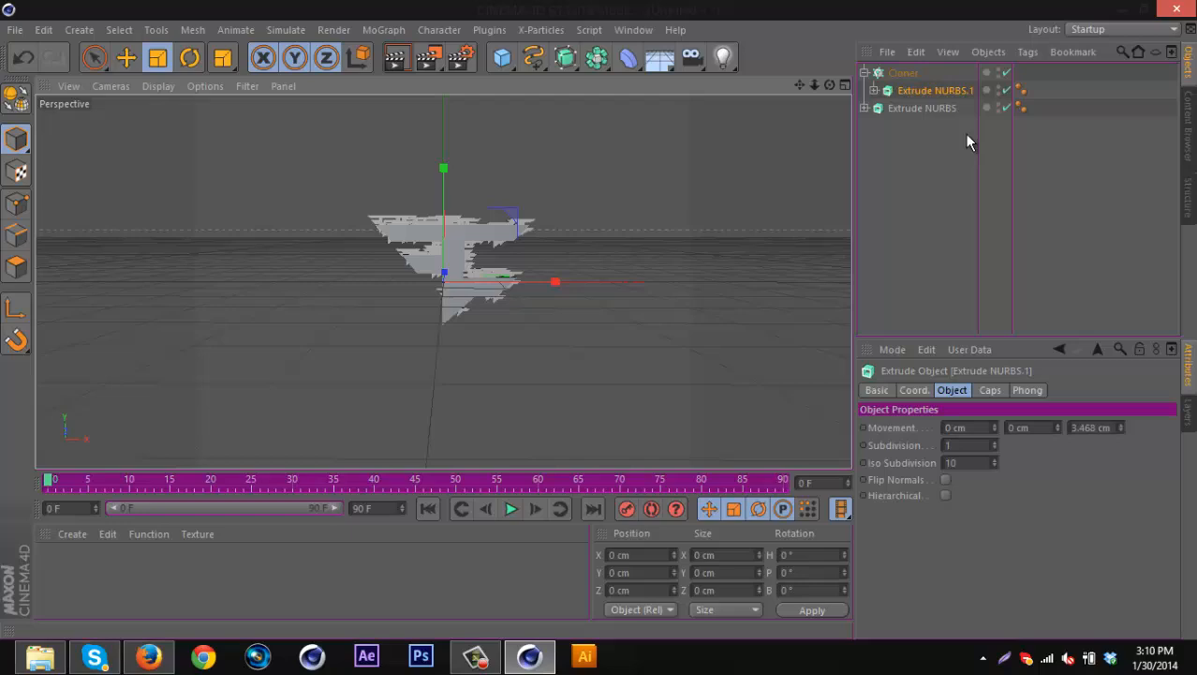
Add a Random effector to the Cloner with Position unchecked and Rotation checked, with higher rotation values.
{"action": "left_click", "coordinate": [902, 74]}
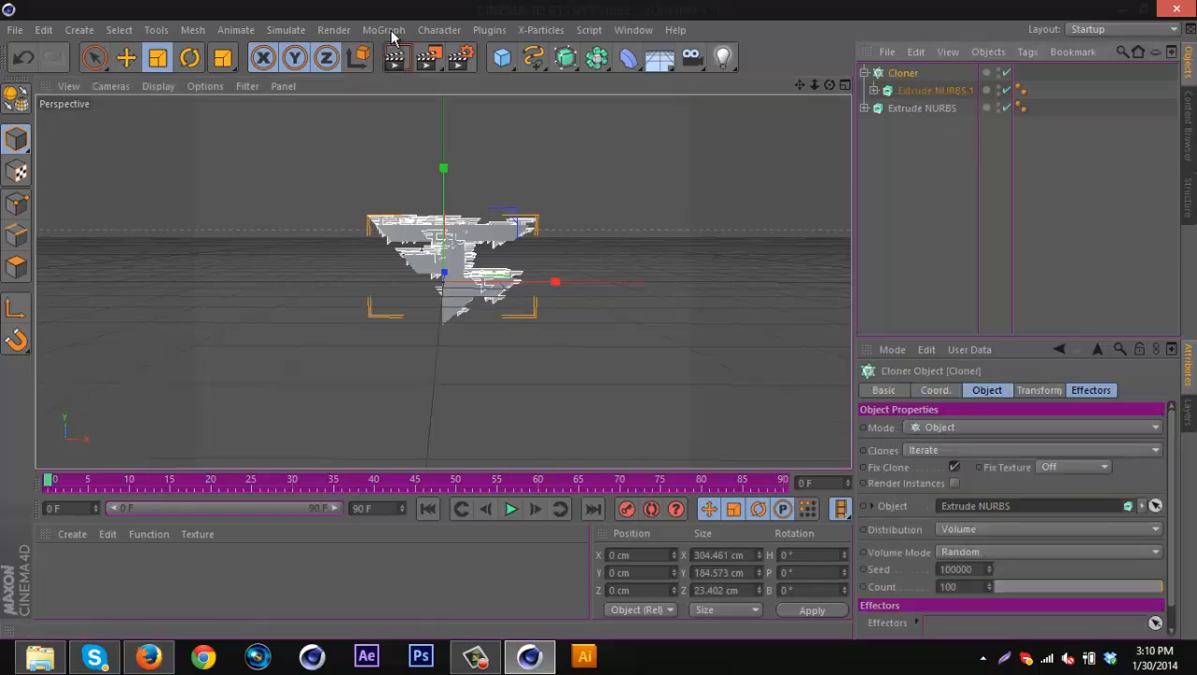
{"action": "left_click", "coordinate": [383, 29]}
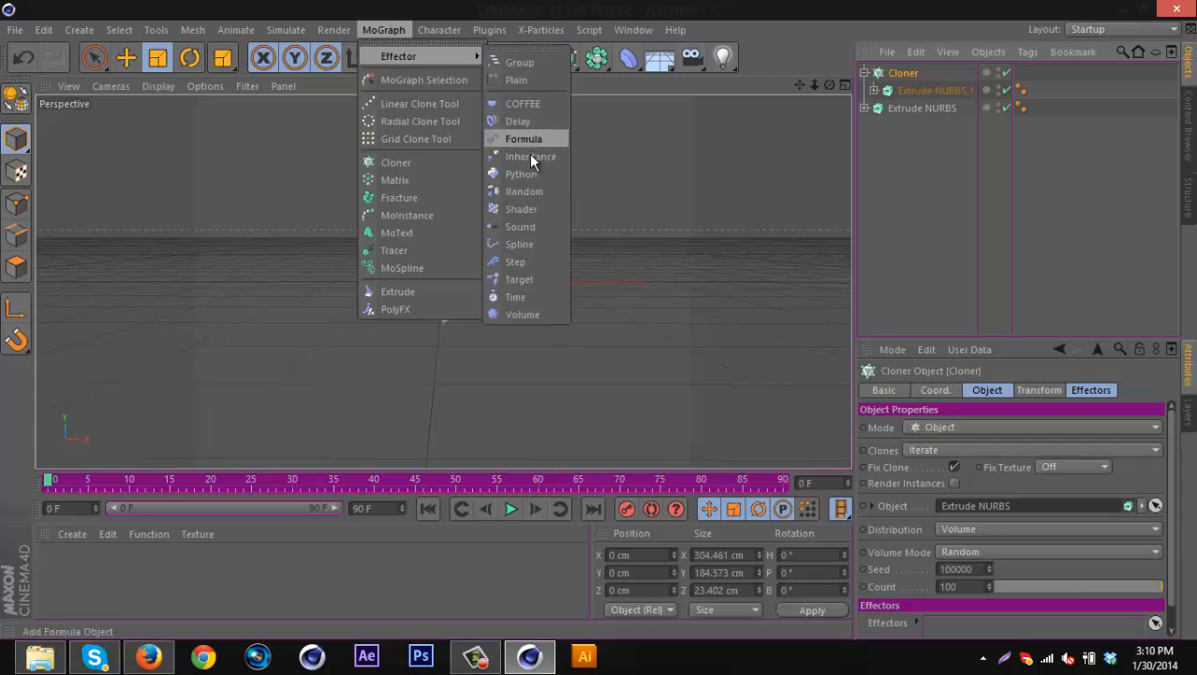
{"action": "left_click", "coordinate": [525, 191]}
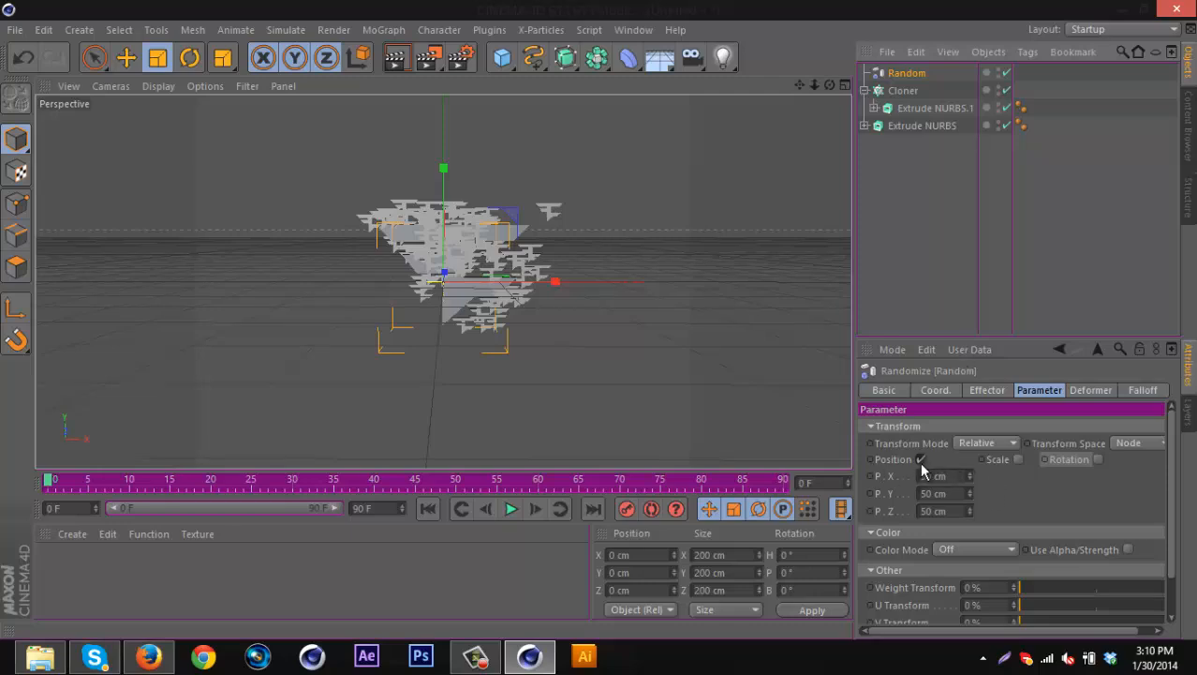
{"action": "left_click", "coordinate": [920, 459]}
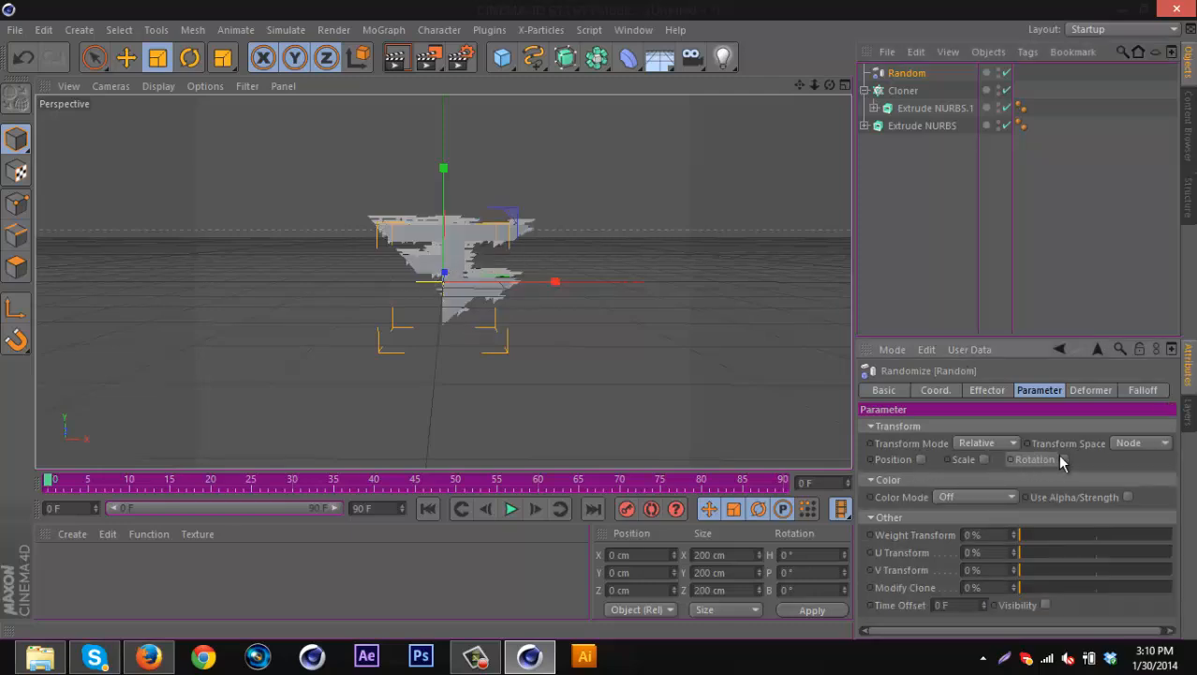
{"action": "left_click", "coordinate": [1063, 459]}
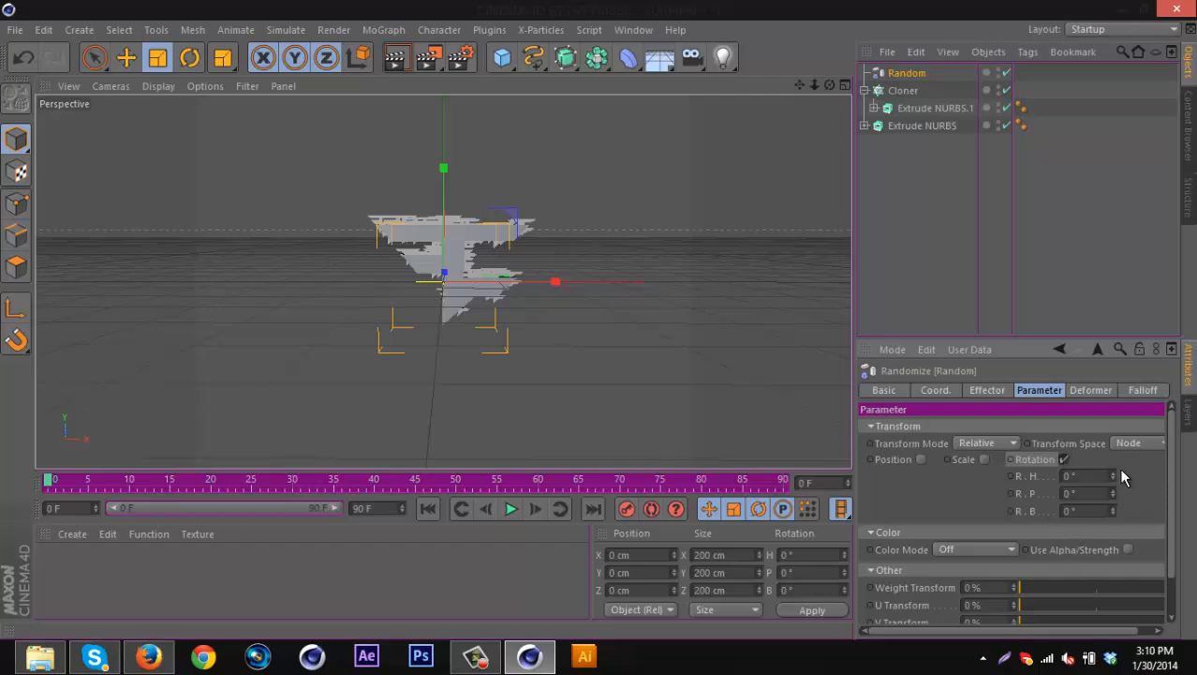
{"action": "left_click_drag", "start_coordinate": [1087, 475], "coordinate": [1087, 475]}
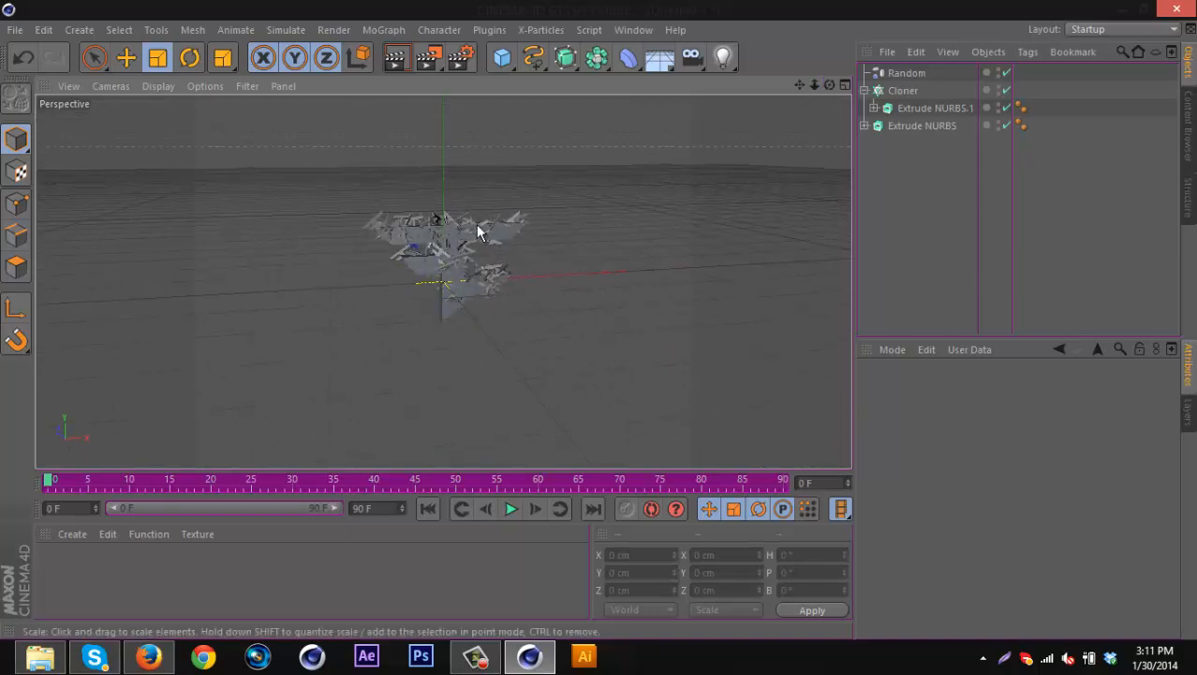
{"action": "left_click", "coordinate": [921, 125]}
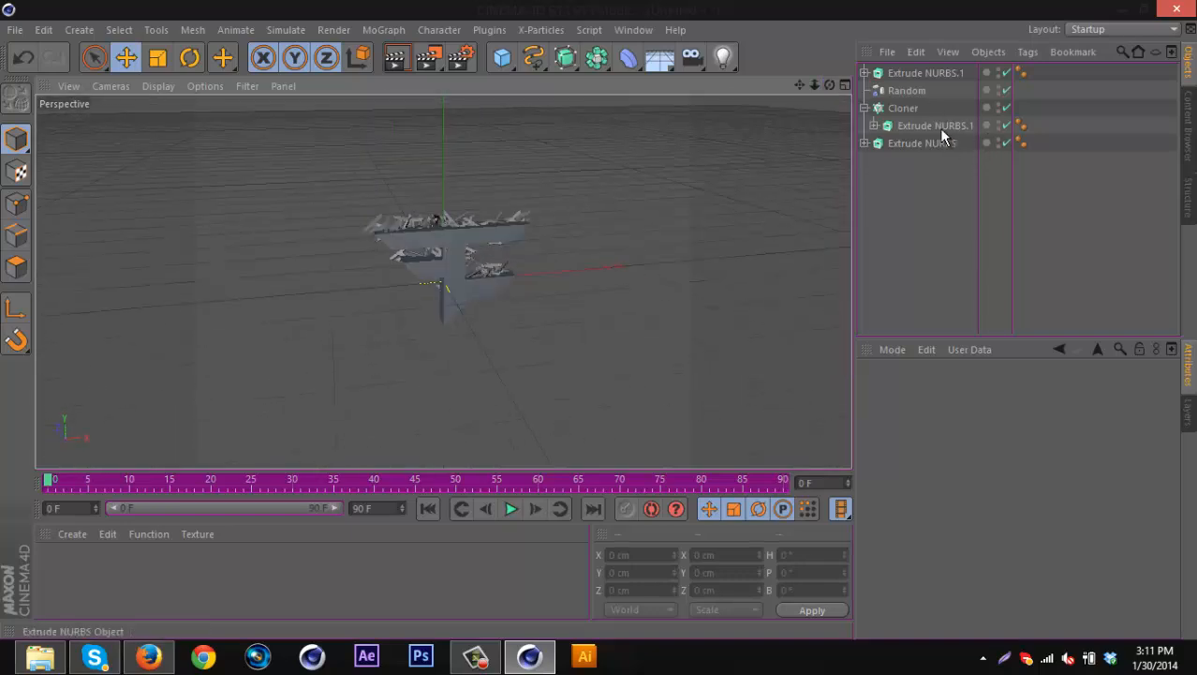
{"action": "left_click", "coordinate": [934, 125]}
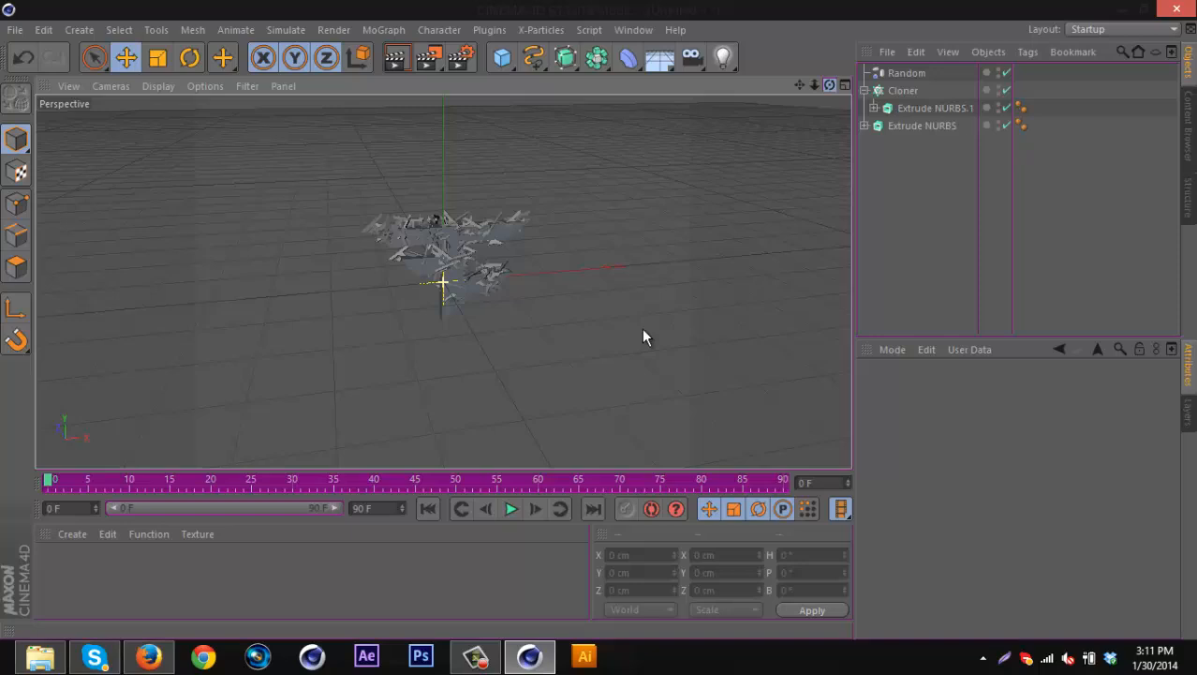
{"action": "left_click_drag", "start_coordinate": [643, 337], "coordinate": [590, 332]}
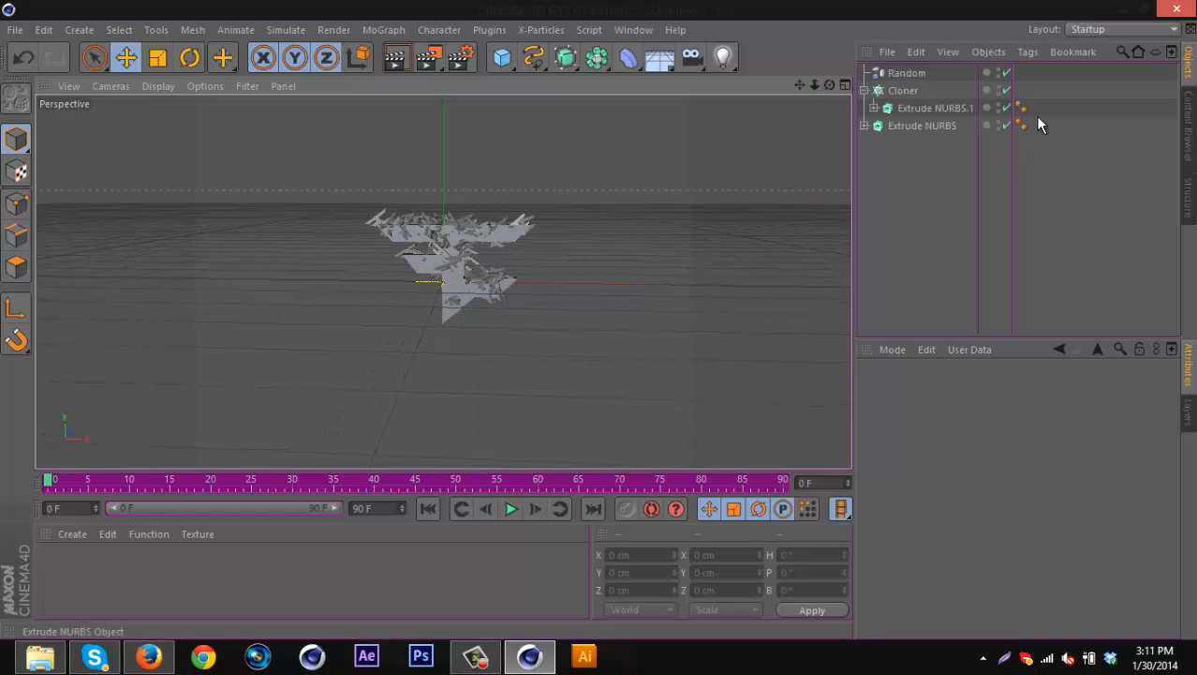
Try a Cube as the clone, then delete the Cloner, Random effector and Cube.
{"action": "left_click", "coordinate": [935, 108]}
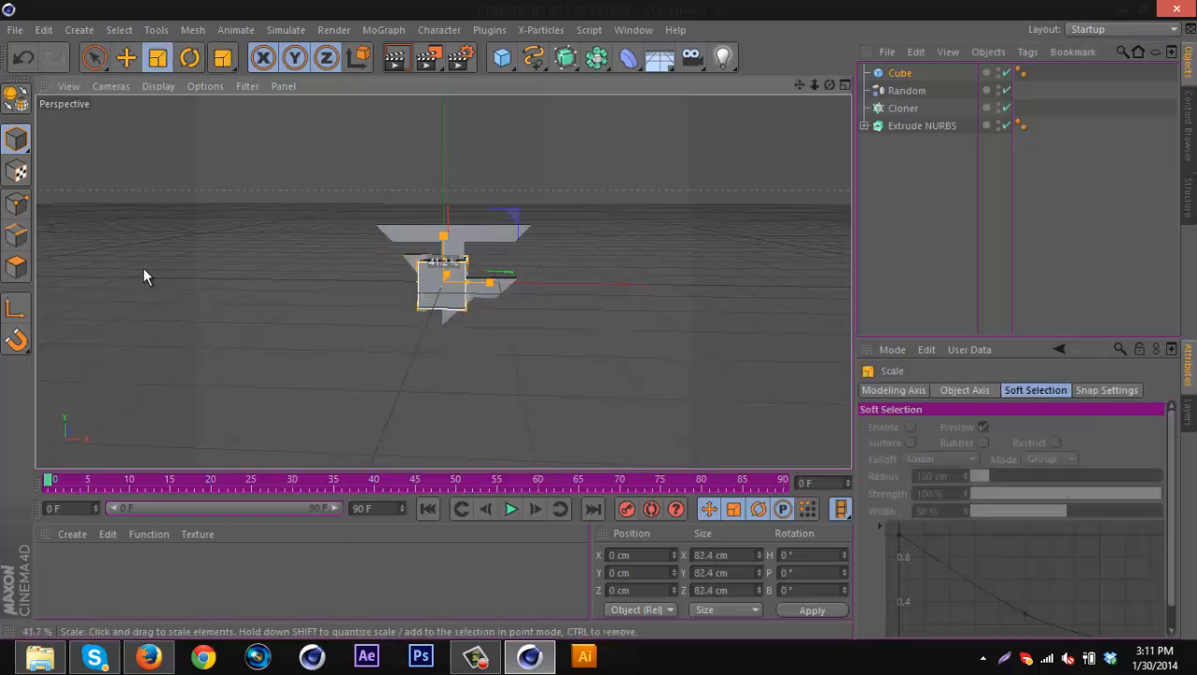
{"action": "left_click", "coordinate": [900, 72]}
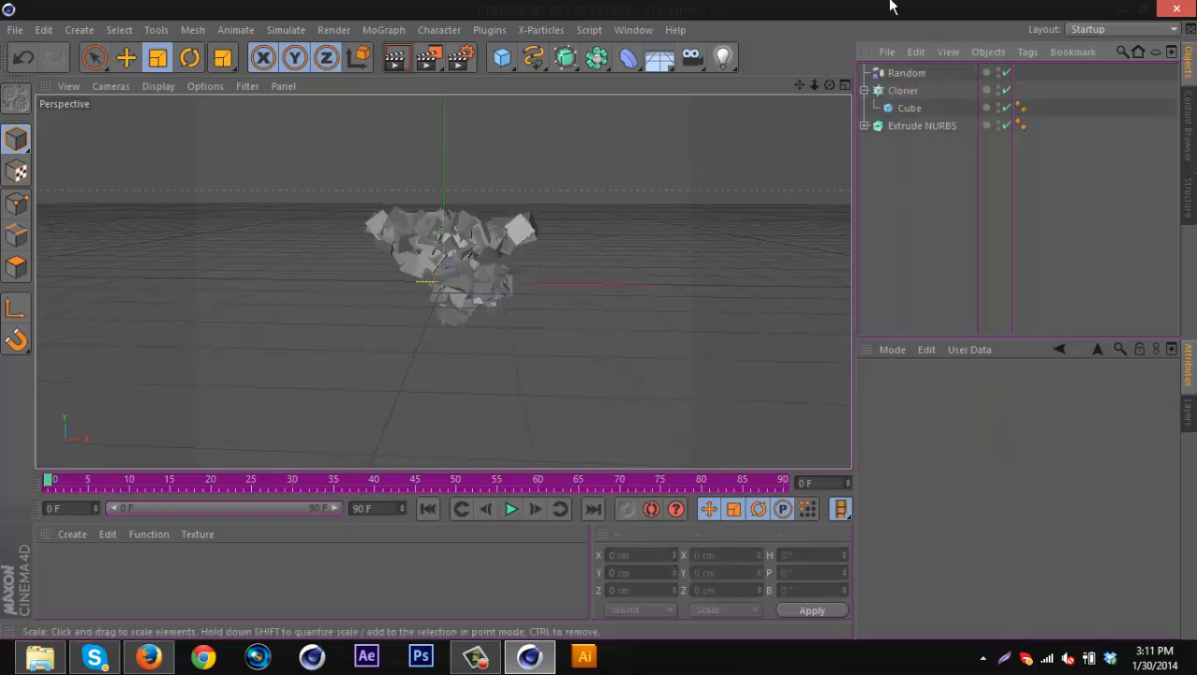
{"action": "left_click", "coordinate": [909, 108]}
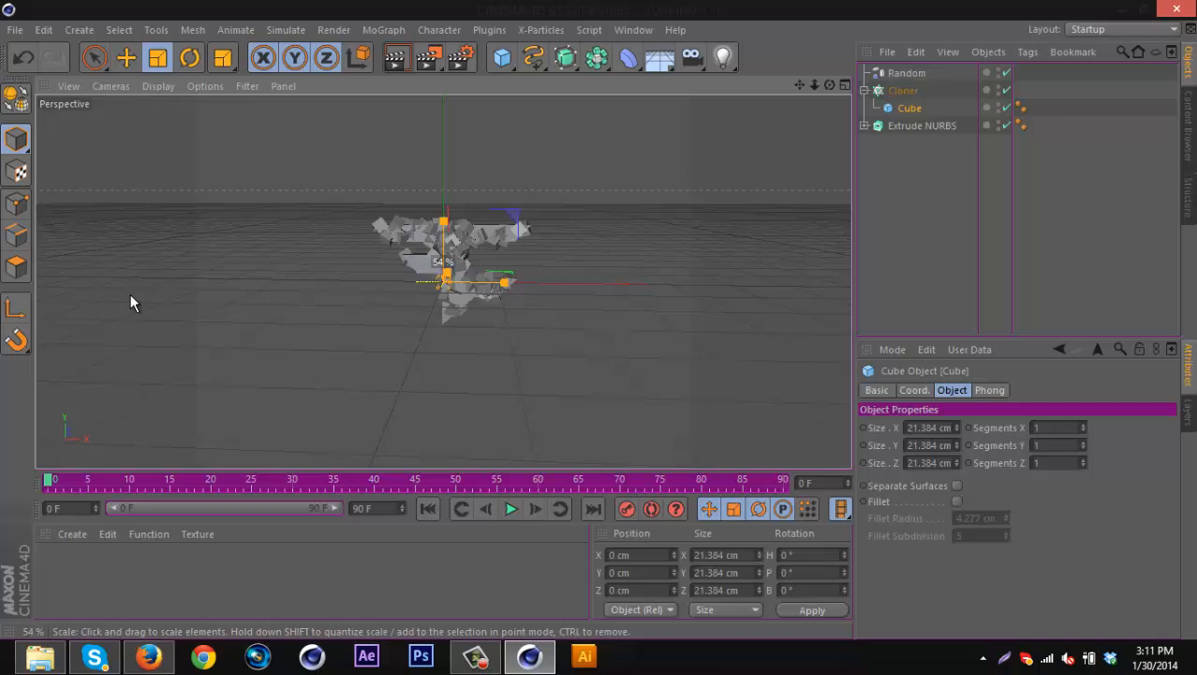
{"action": "left_click", "coordinate": [934, 234]}
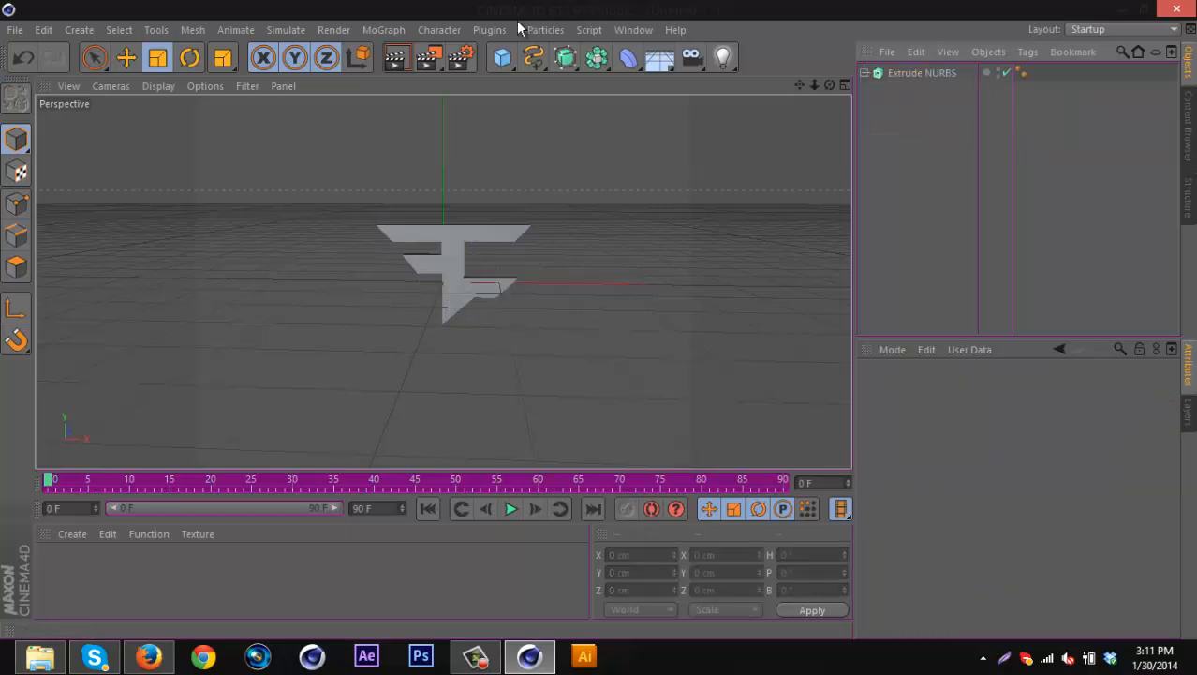
Draw a wavy Bezier spline in the Front view, then return to Perspective view.
{"action": "left_click", "coordinate": [844, 85]}
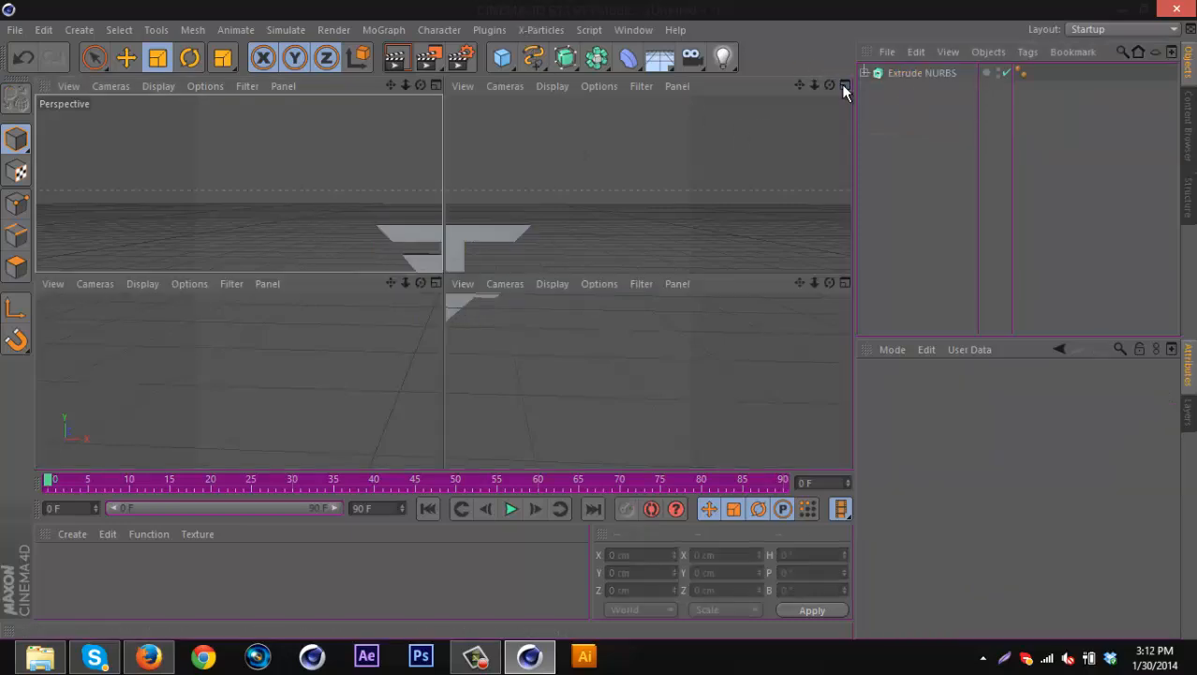
{"action": "left_click", "coordinate": [844, 85]}
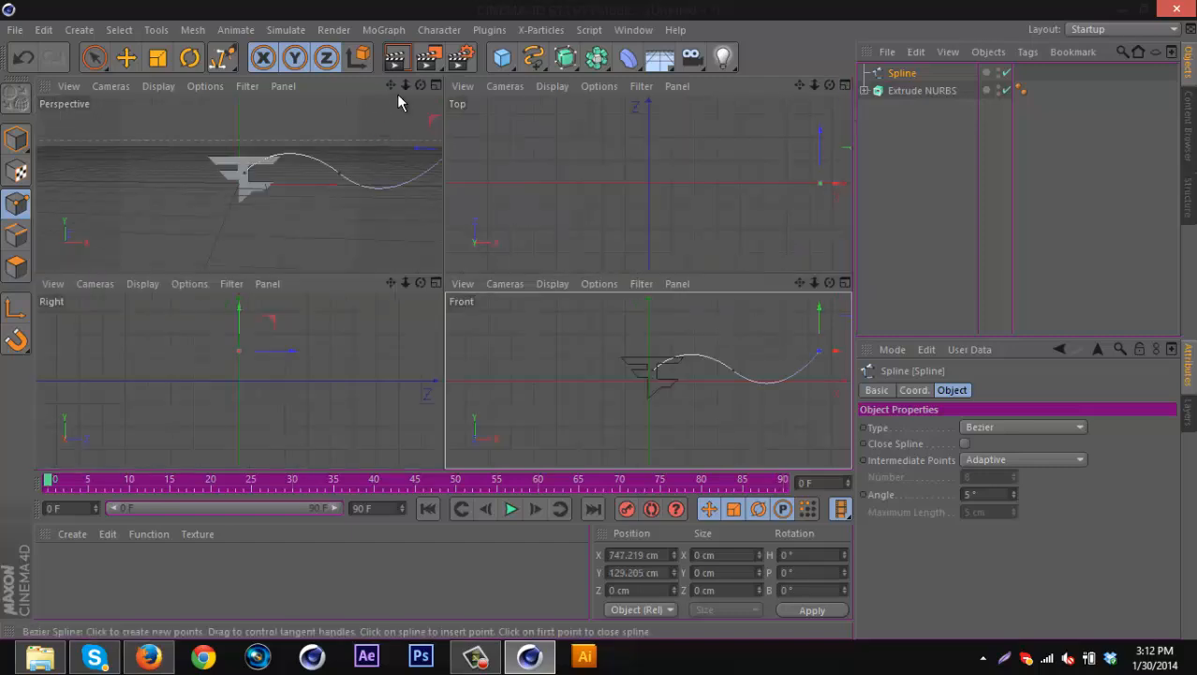
{"action": "left_click", "coordinate": [434, 85]}
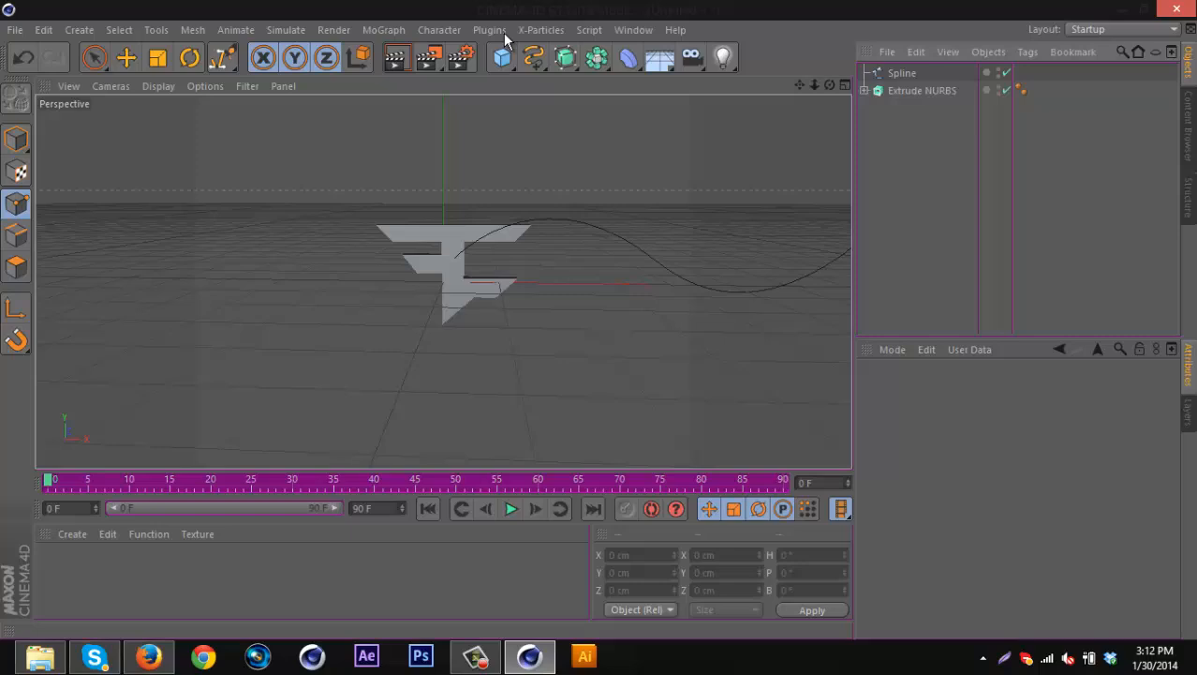
Add a Cloner in Object mode following Spline, with Count raised to 38.
{"action": "left_click", "coordinate": [922, 90]}
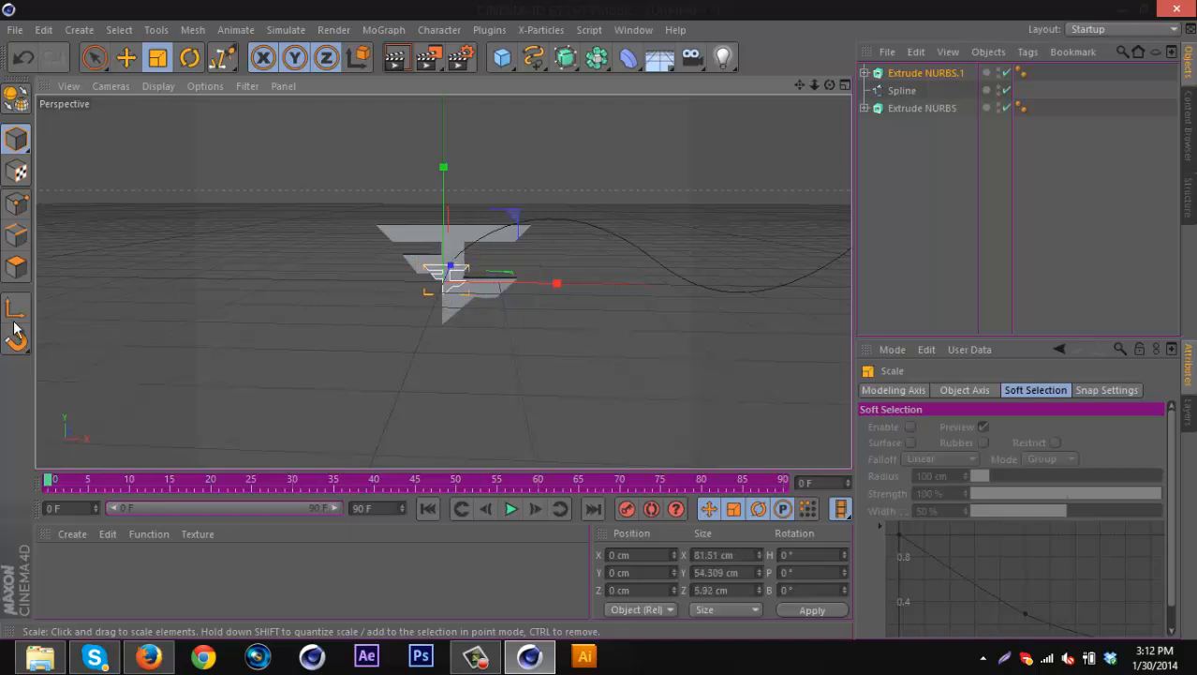
{"action": "left_click", "coordinate": [383, 29]}
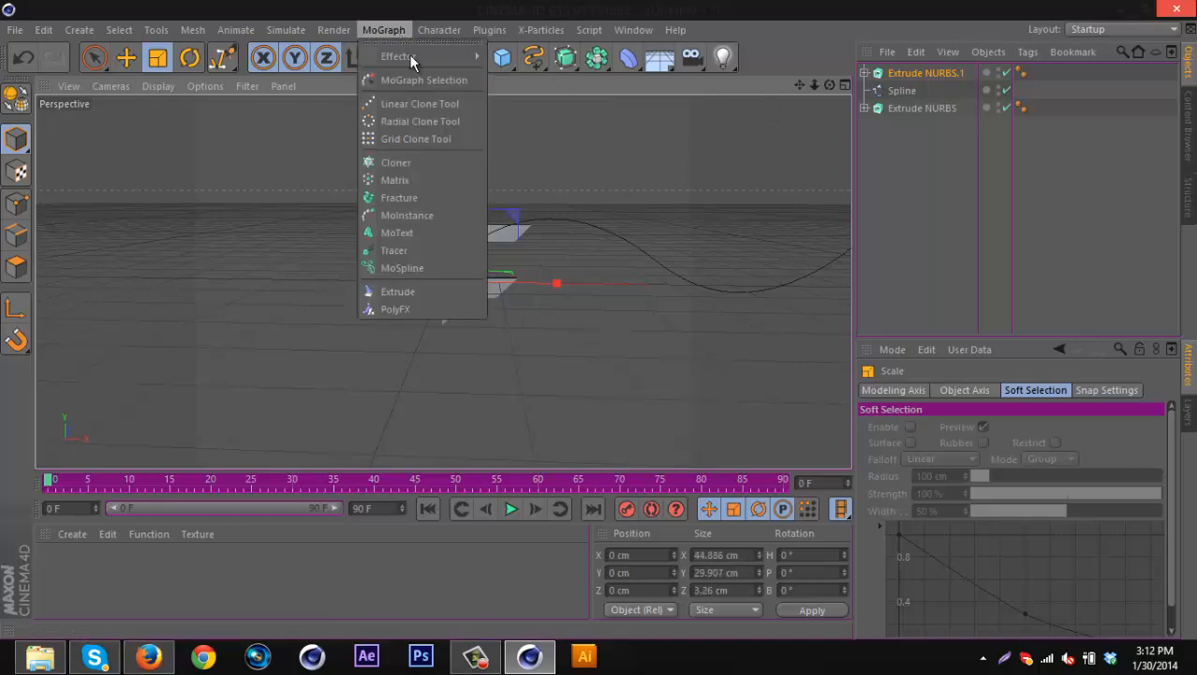
{"action": "left_click", "coordinate": [395, 163]}
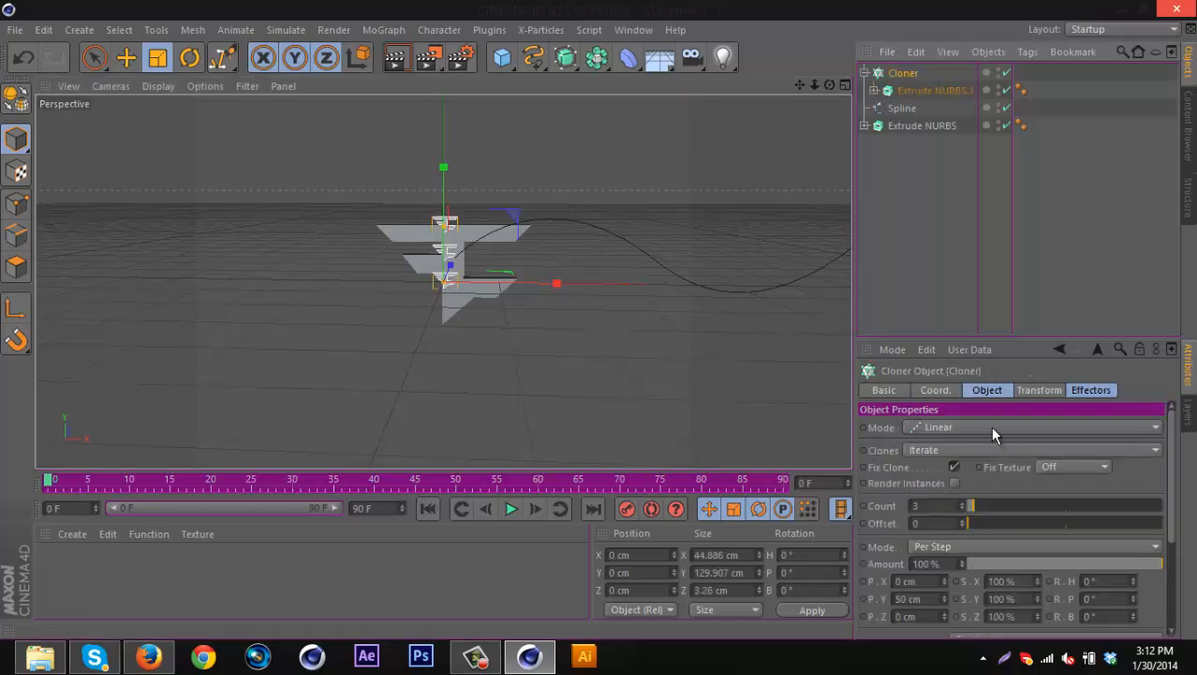
{"action": "left_click", "coordinate": [1030, 426]}
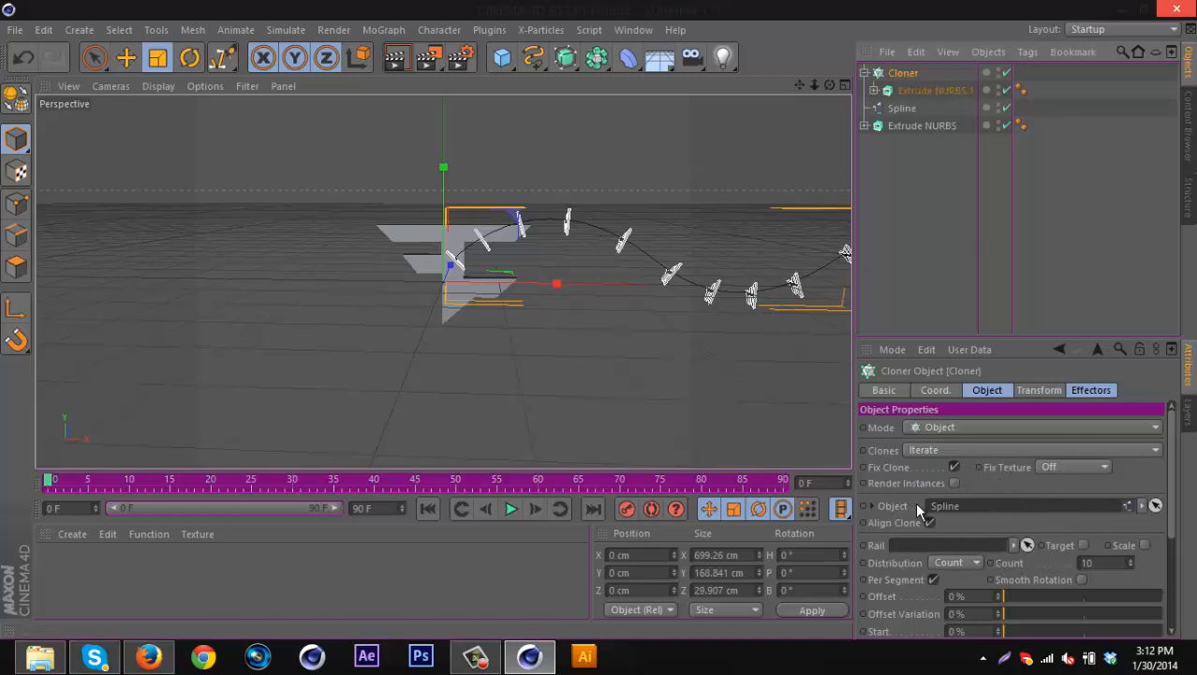
{"action": "mouse_move", "coordinate": [932, 516]}
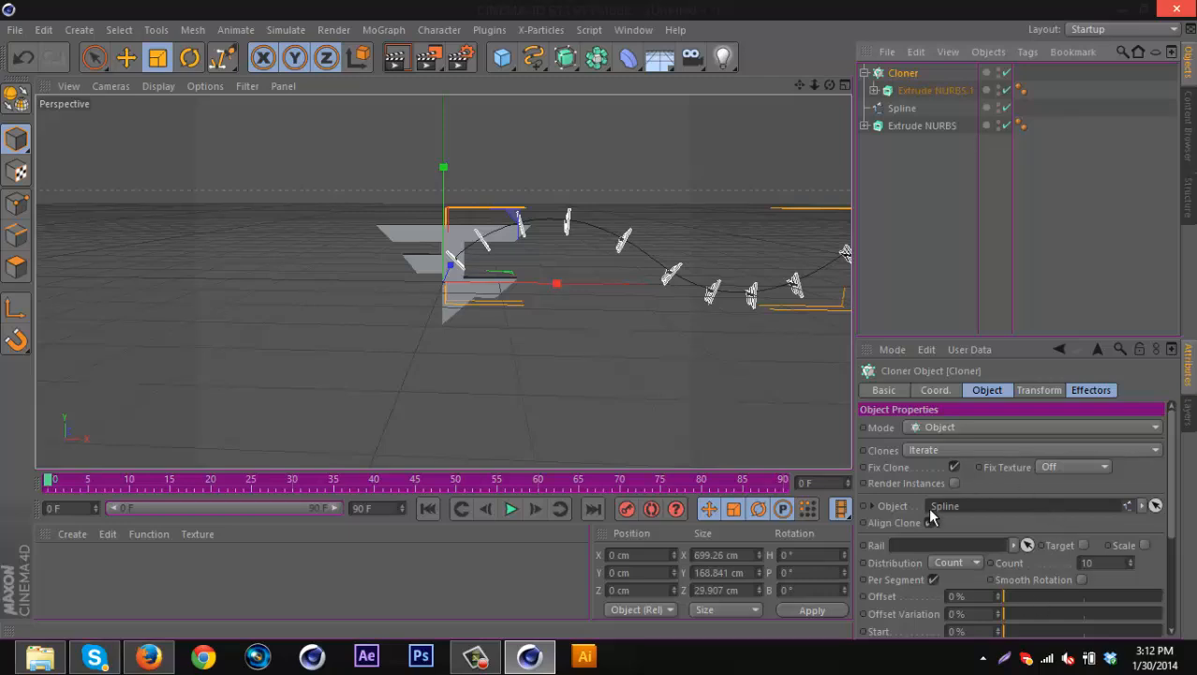
{"action": "left_click", "coordinate": [1134, 560]}
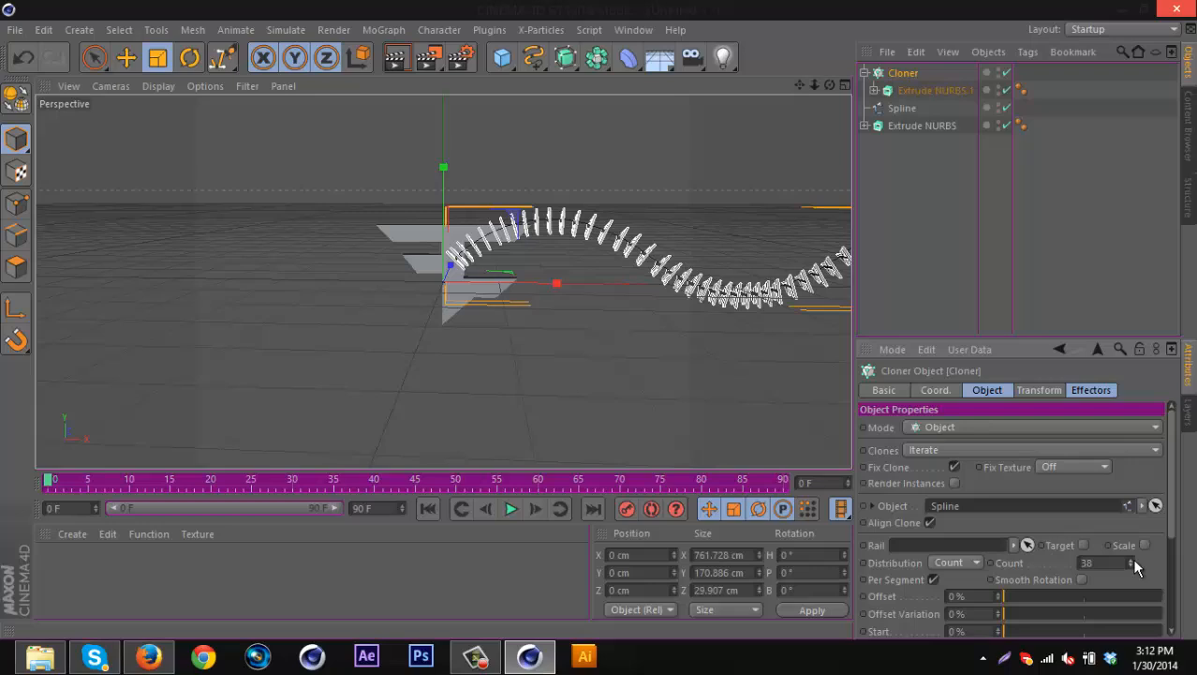
{"action": "mouse_move", "coordinate": [1045, 412]}
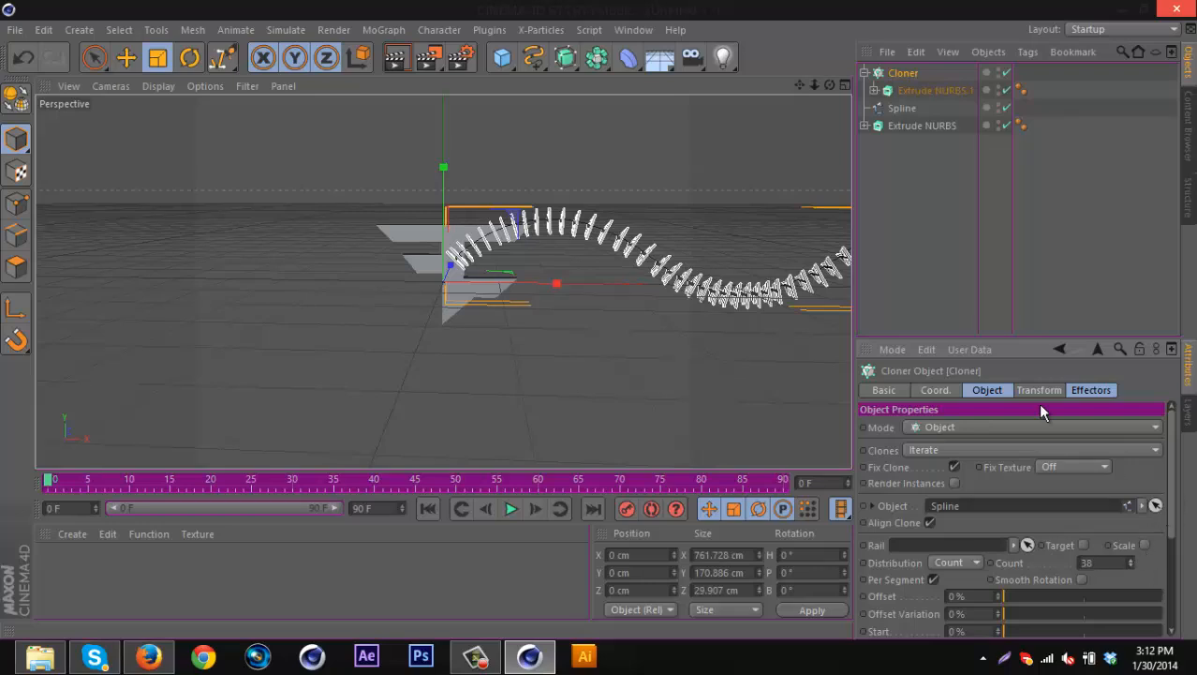
{"action": "mouse_move", "coordinate": [380, 85]}
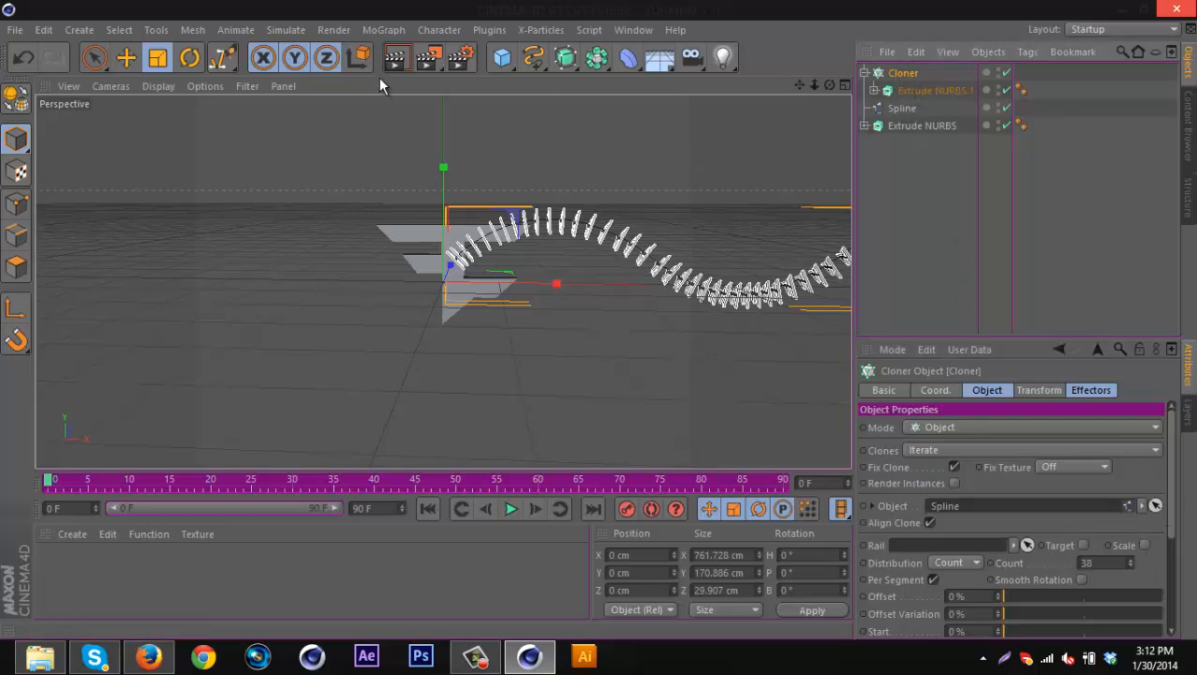
{"action": "left_click", "coordinate": [383, 29]}
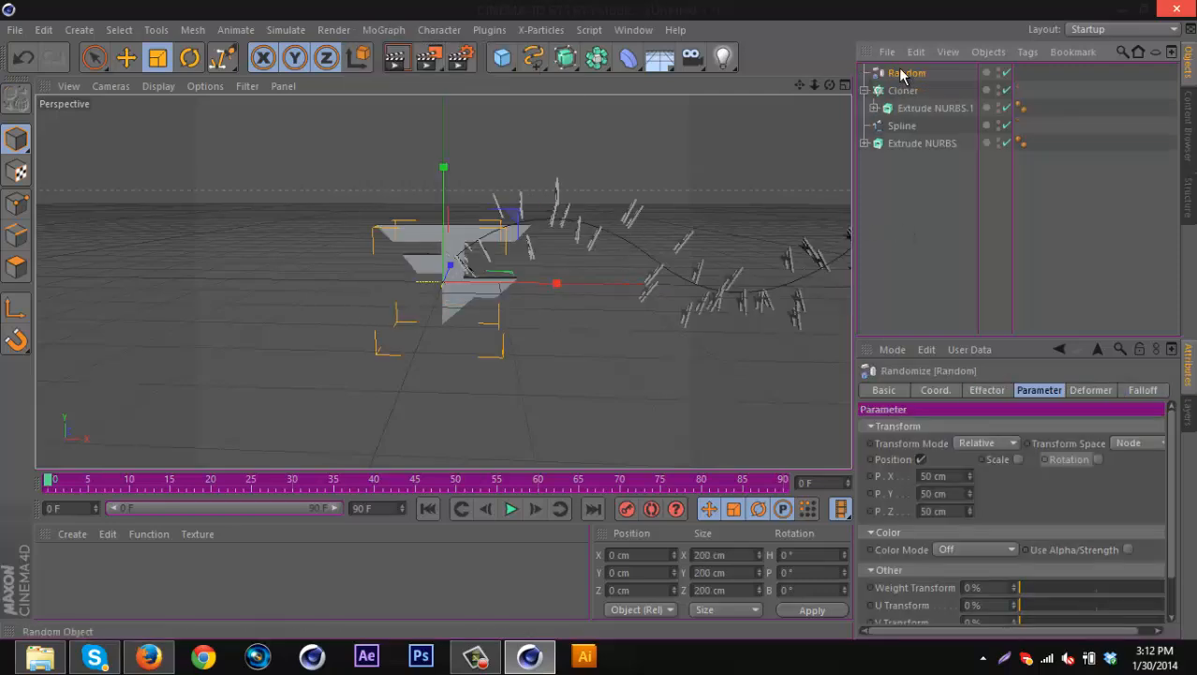
Set the Random effector's position offsets to 20 cm and enable Rotation and Scale, with scale at 1.
{"action": "triple_click", "coordinate": [932, 476]}
{"action": "type", "text": "20"}
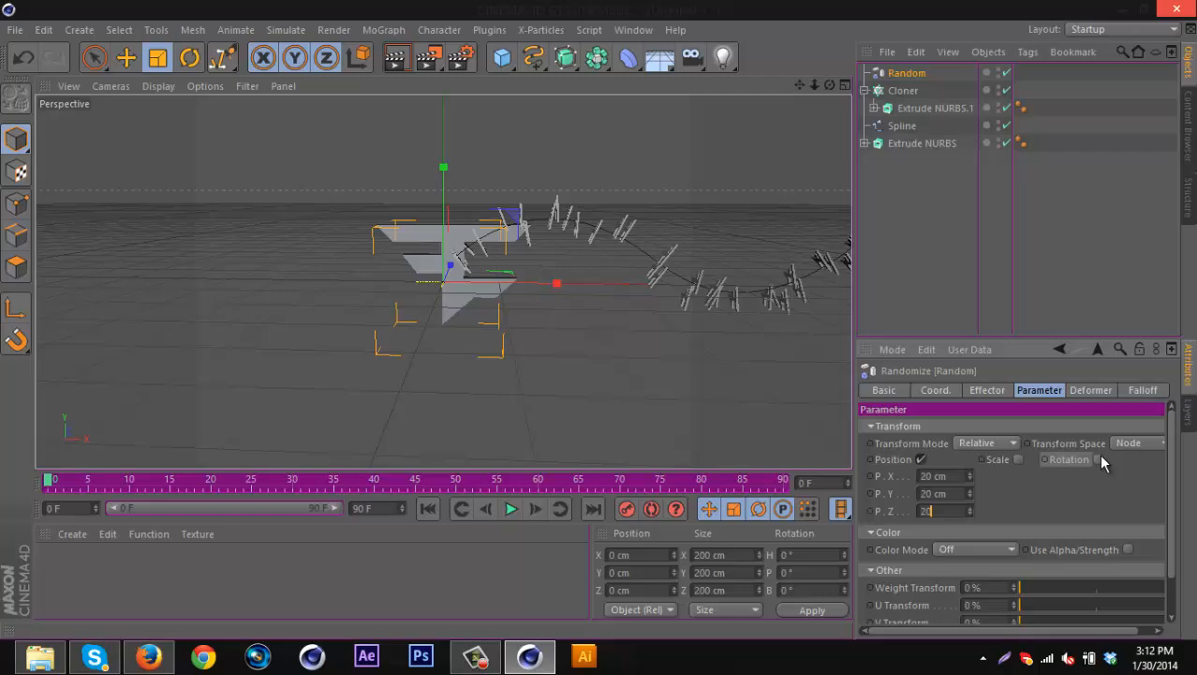
{"action": "left_click", "coordinate": [1098, 459]}
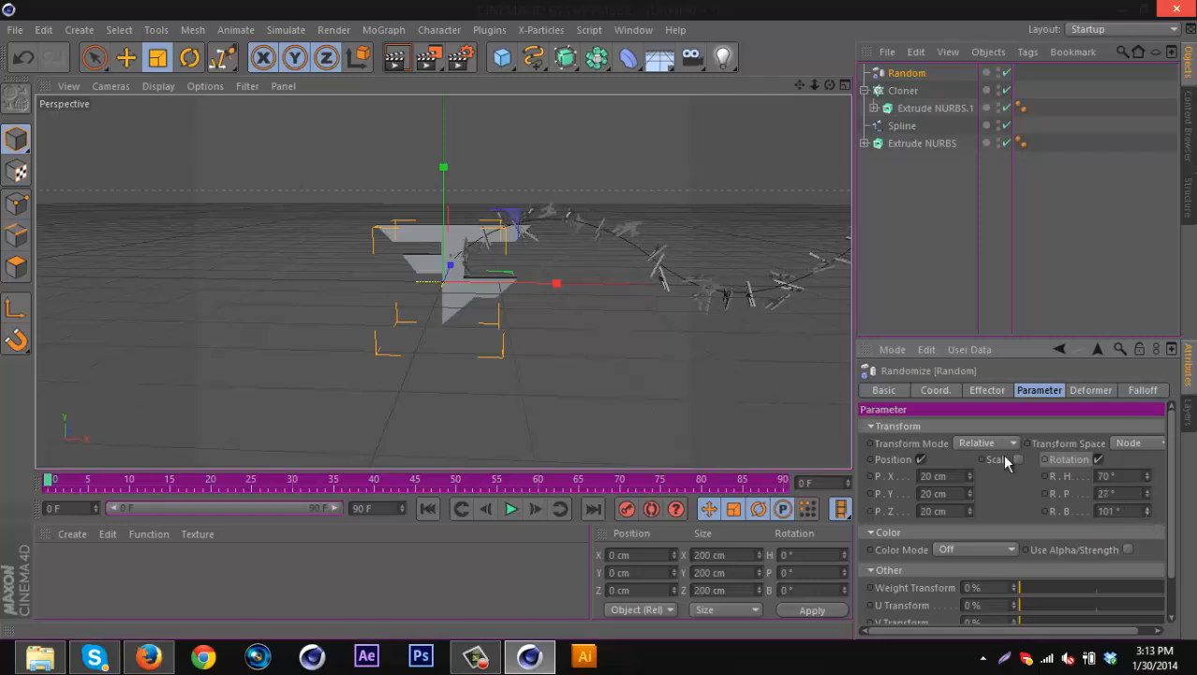
{"action": "left_click", "coordinate": [1017, 458]}
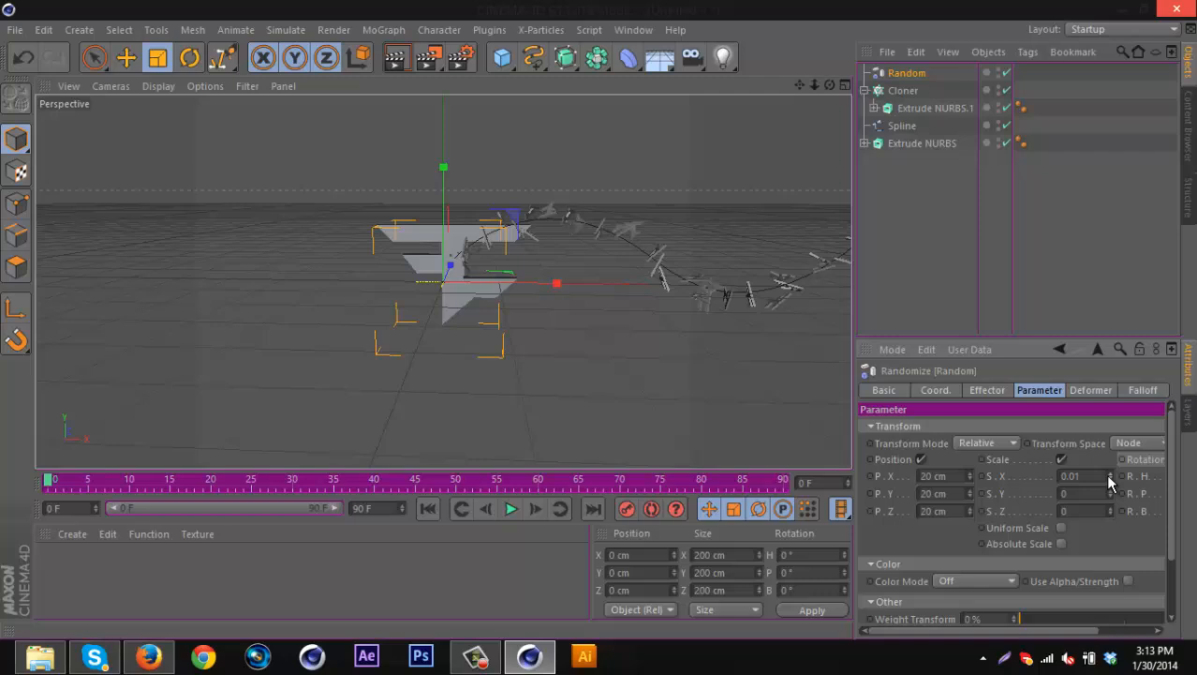
{"action": "left_click_drag", "start_coordinate": [1110, 483], "coordinate": [1106, 473]}
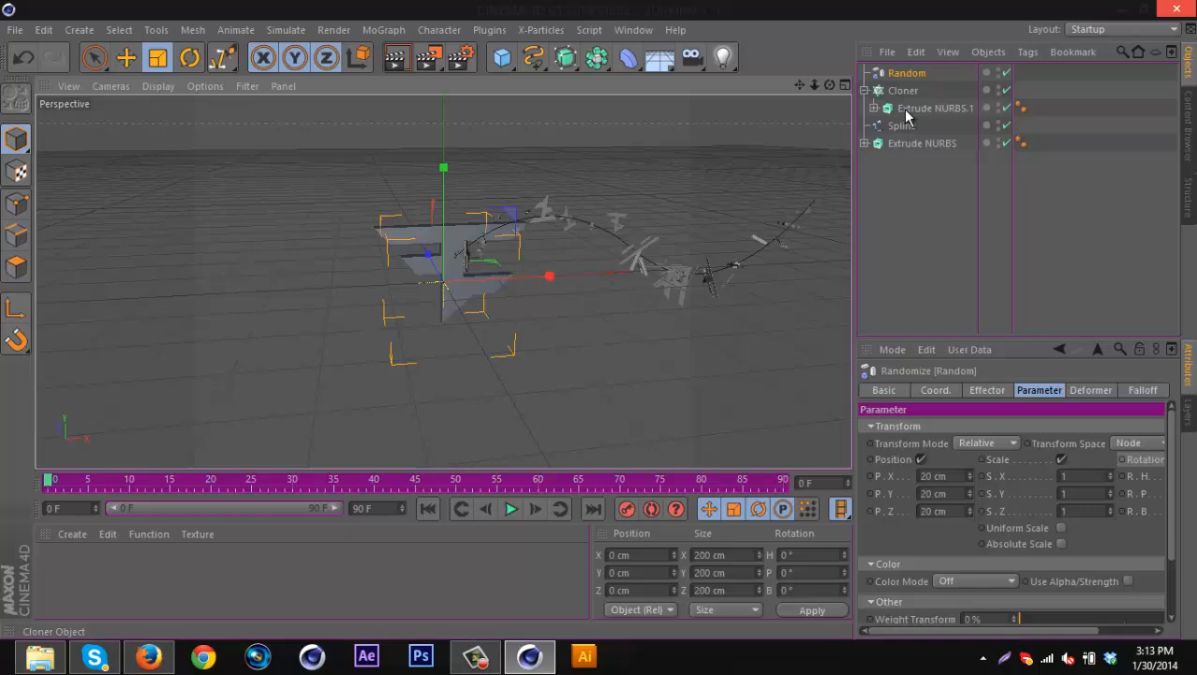
Delete Extrude NURBS.1 from under the Cloner.
{"action": "left_click", "coordinate": [902, 90]}
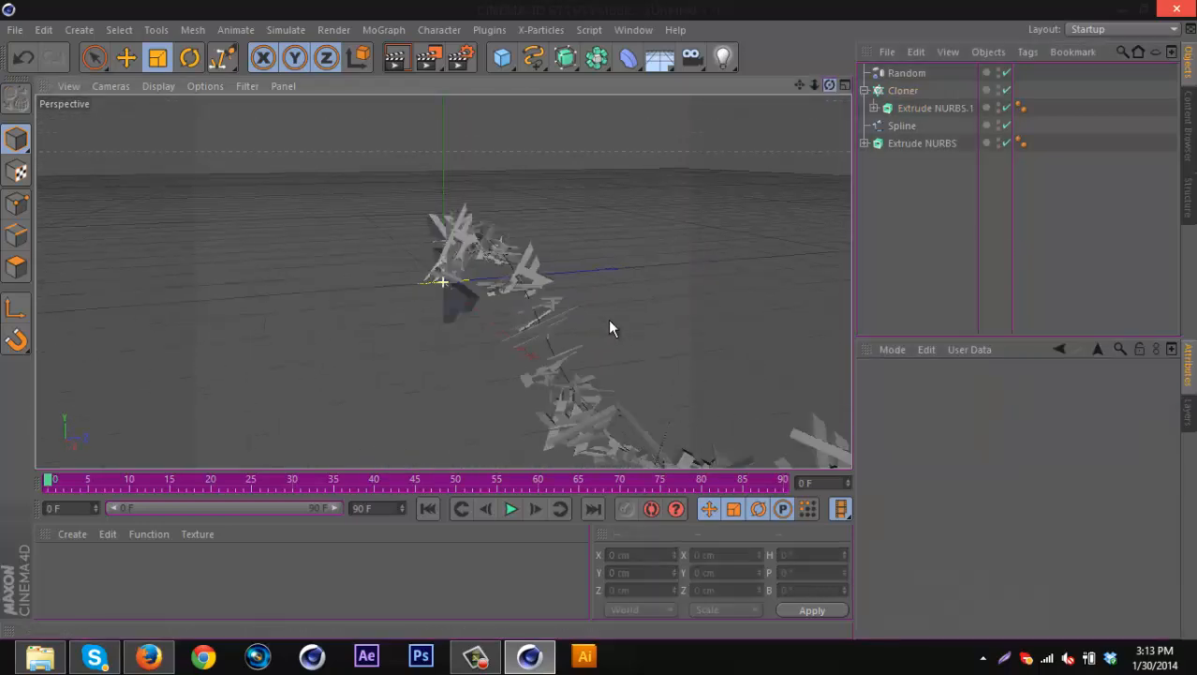
{"action": "left_click", "coordinate": [906, 72]}
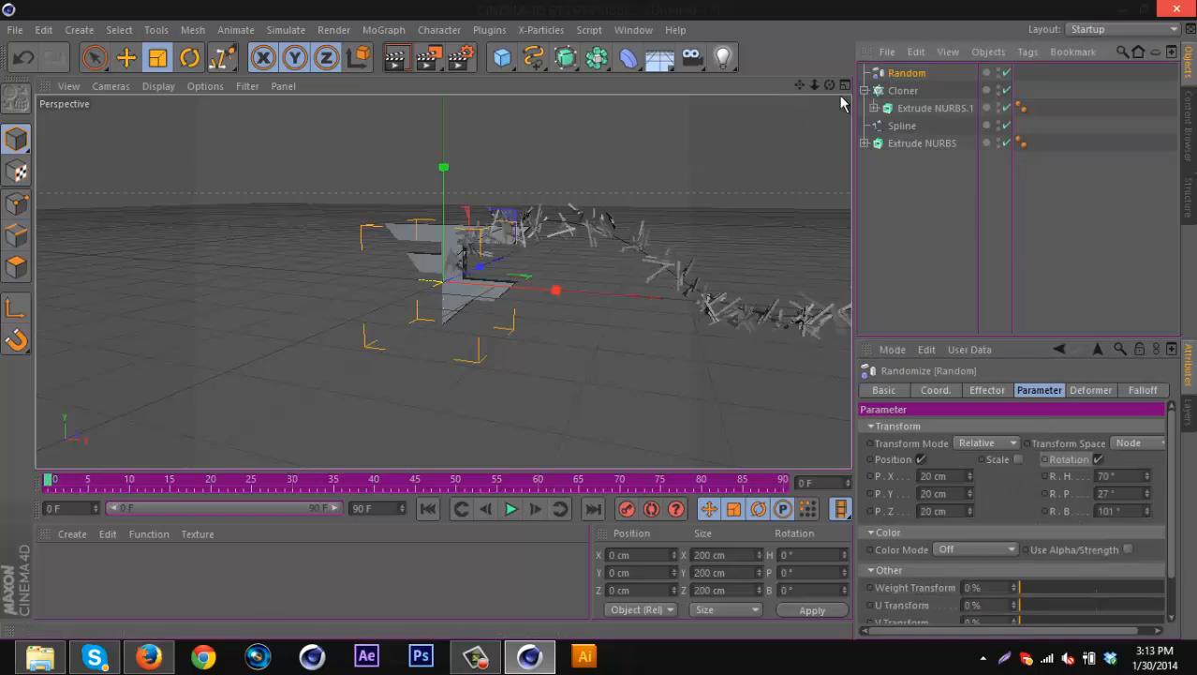
{"action": "left_click", "coordinate": [902, 125]}
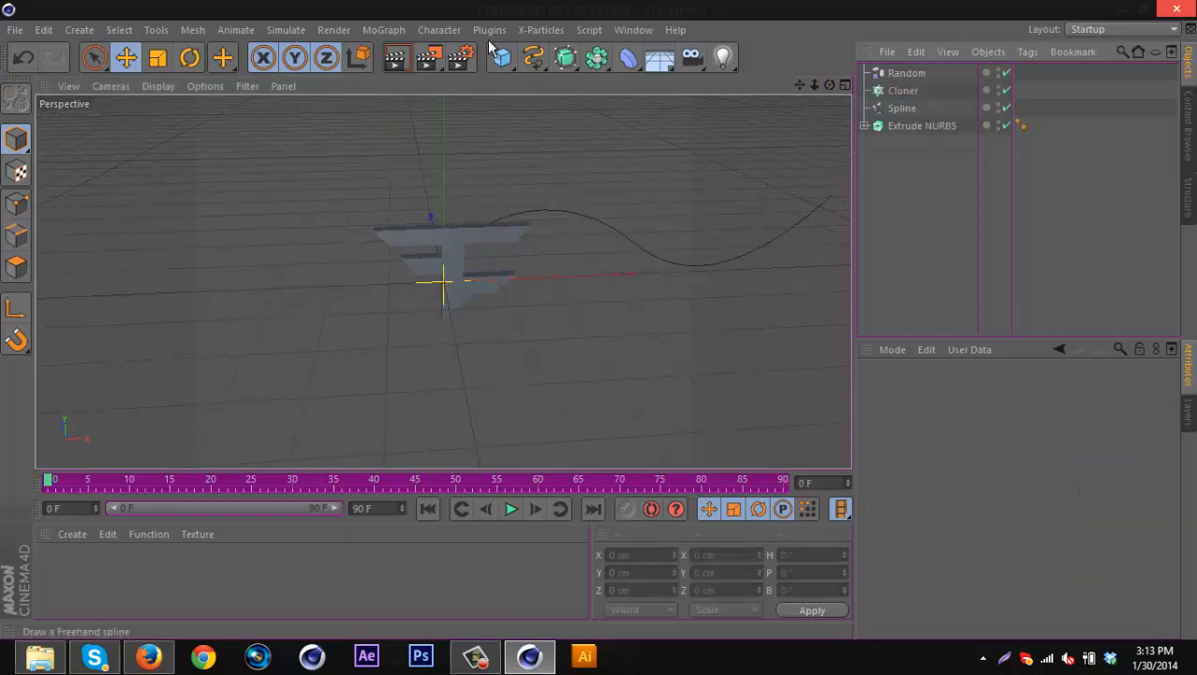
Add a scaled-down Sphere under the Cloner so spheres line the curve.
{"action": "left_click", "coordinate": [501, 57]}
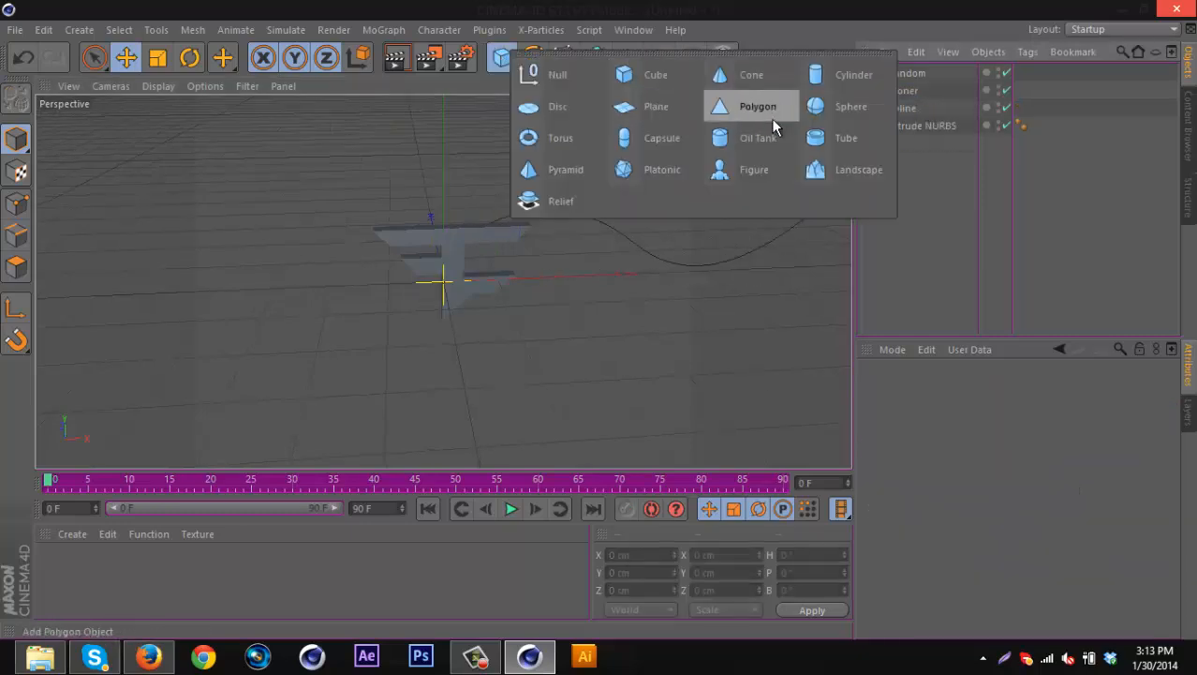
{"action": "left_click", "coordinate": [850, 106]}
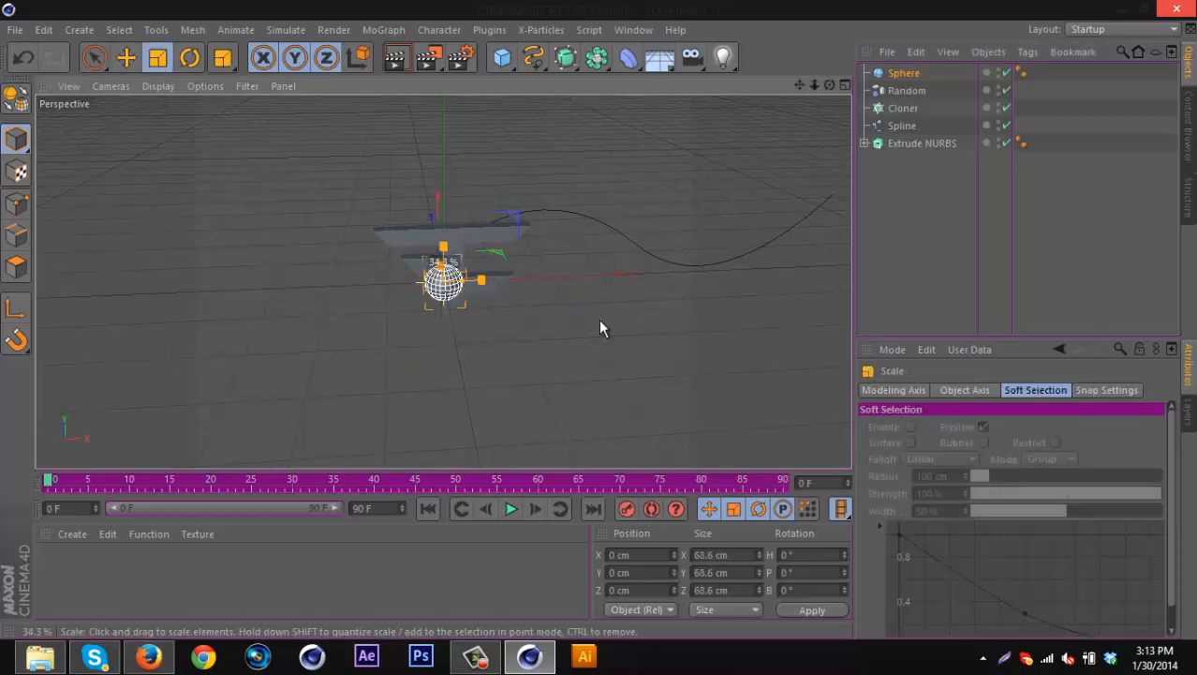
{"action": "left_click", "coordinate": [903, 73]}
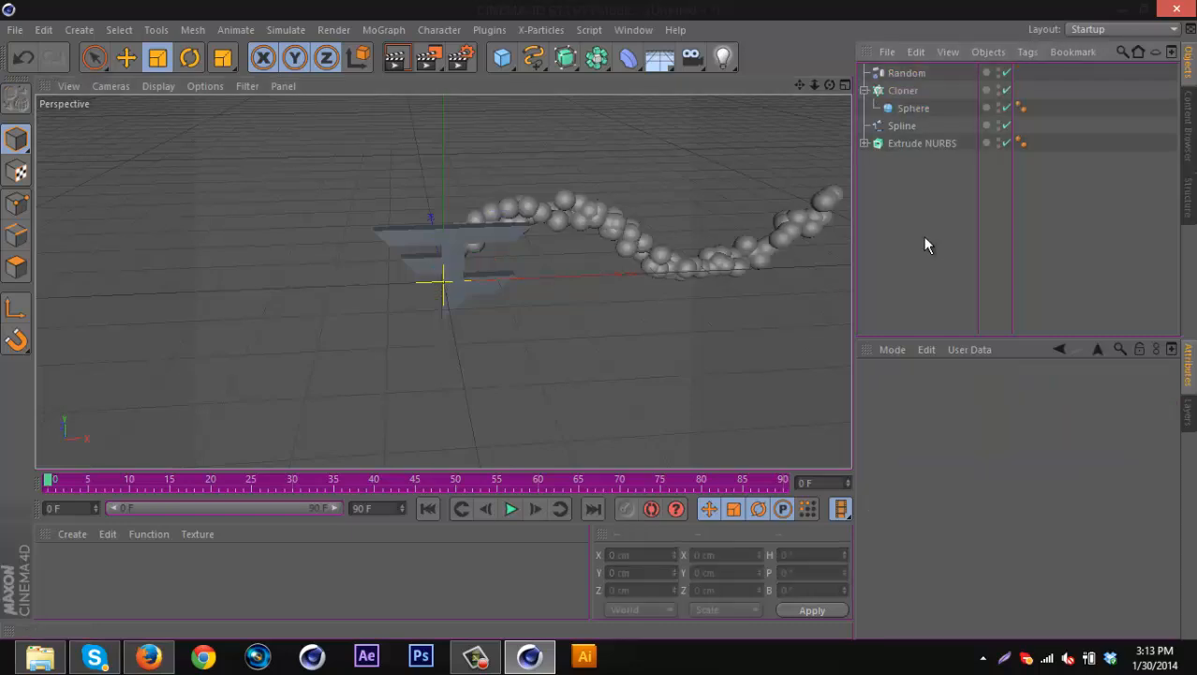
{"action": "mouse_move", "coordinate": [826, 98]}
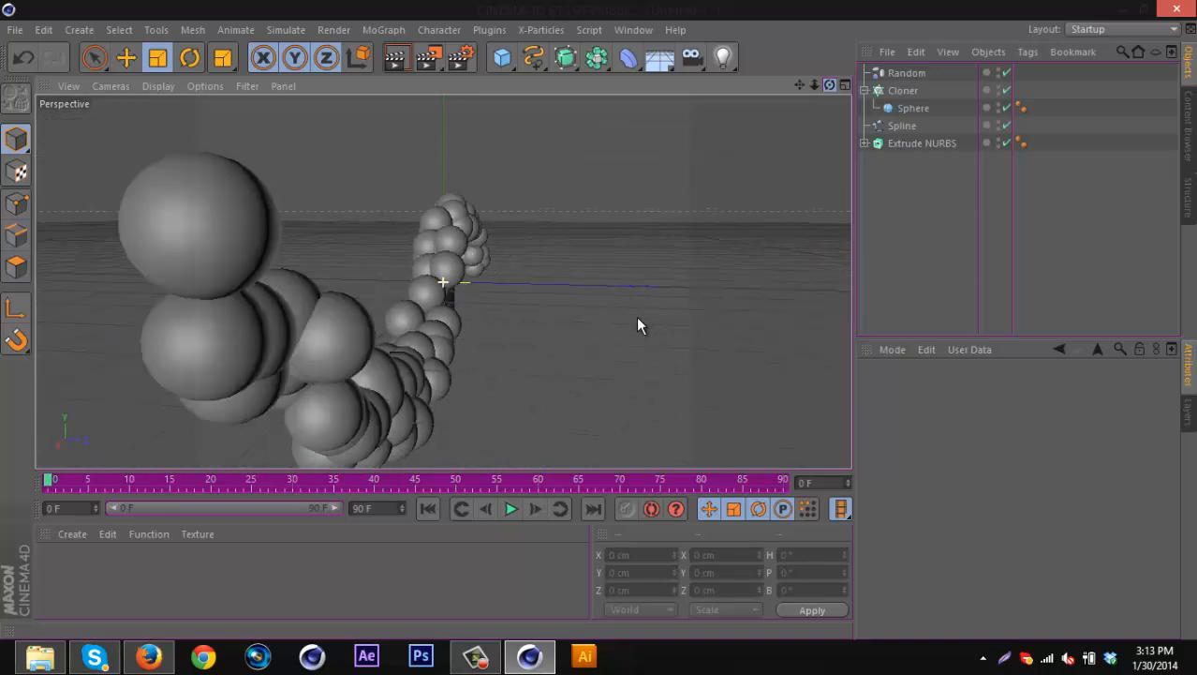
{"action": "left_click_drag", "start_coordinate": [640, 325], "coordinate": [599, 328]}
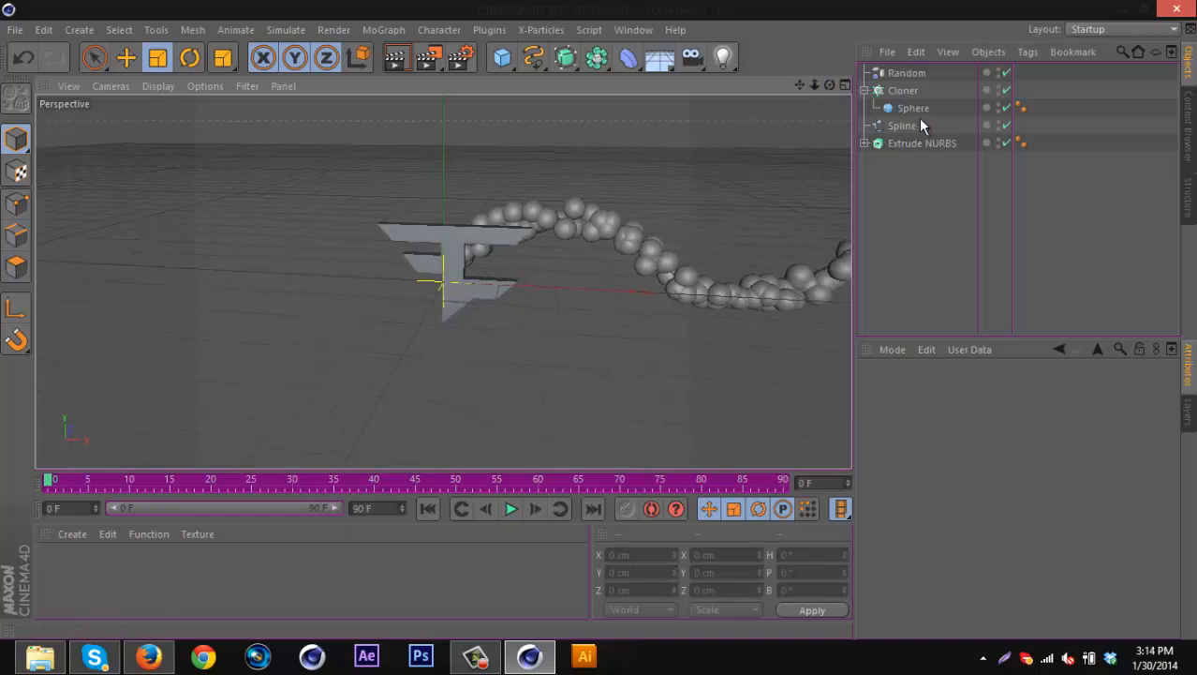
{"action": "mouse_move", "coordinate": [914, 108]}
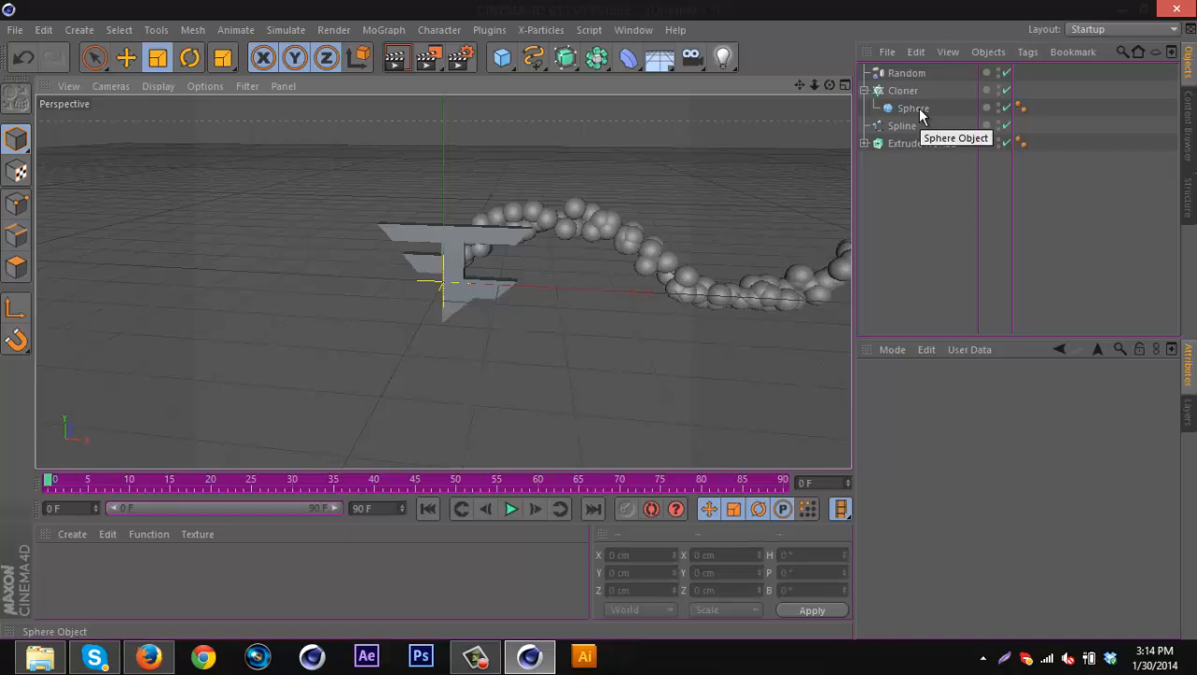
{"action": "mouse_move", "coordinate": [902, 91]}
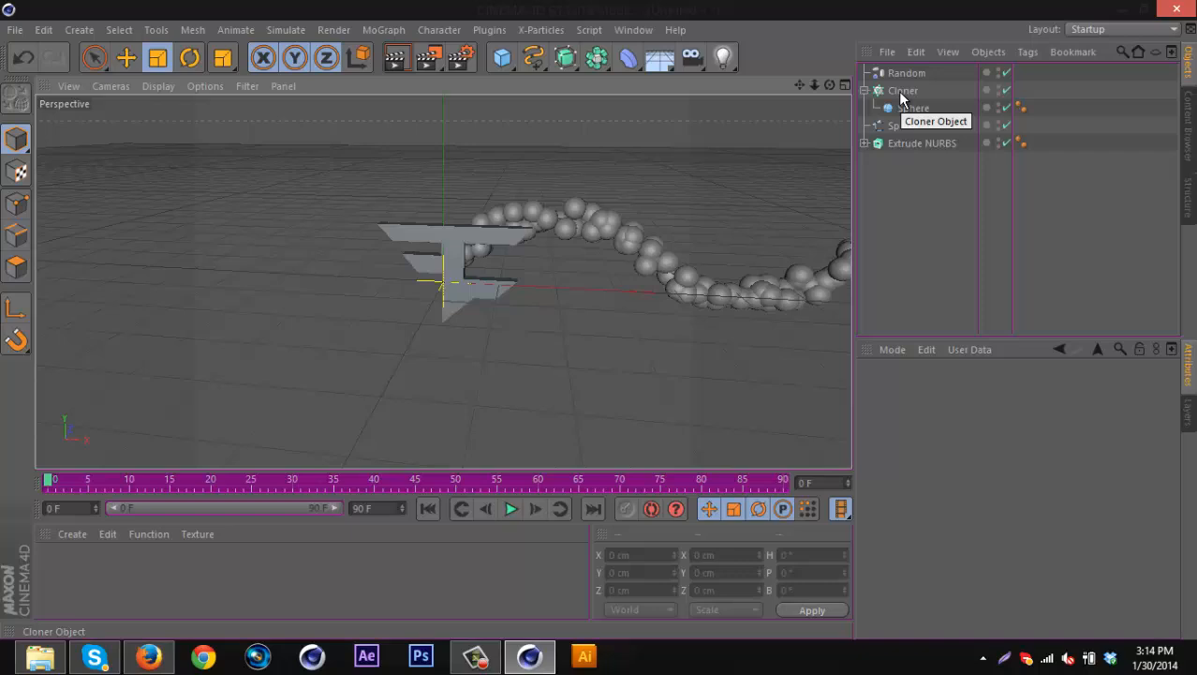
{"action": "mouse_move", "coordinate": [929, 101]}
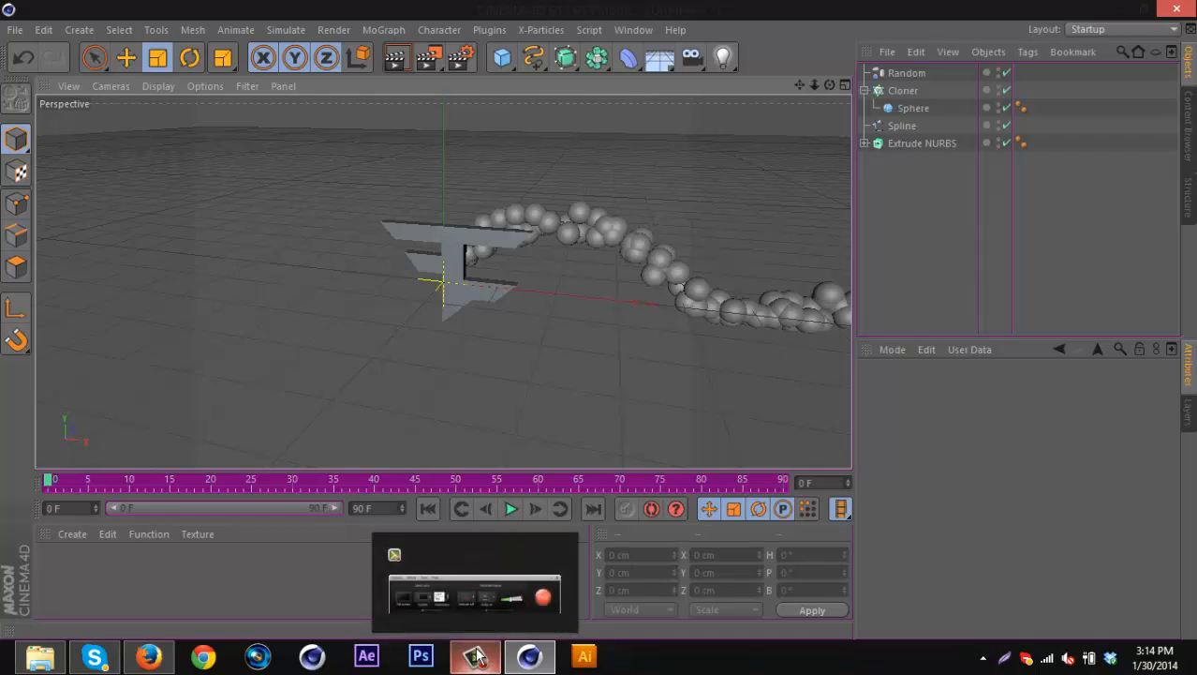
{"action": "left_click", "coordinate": [475, 655]}
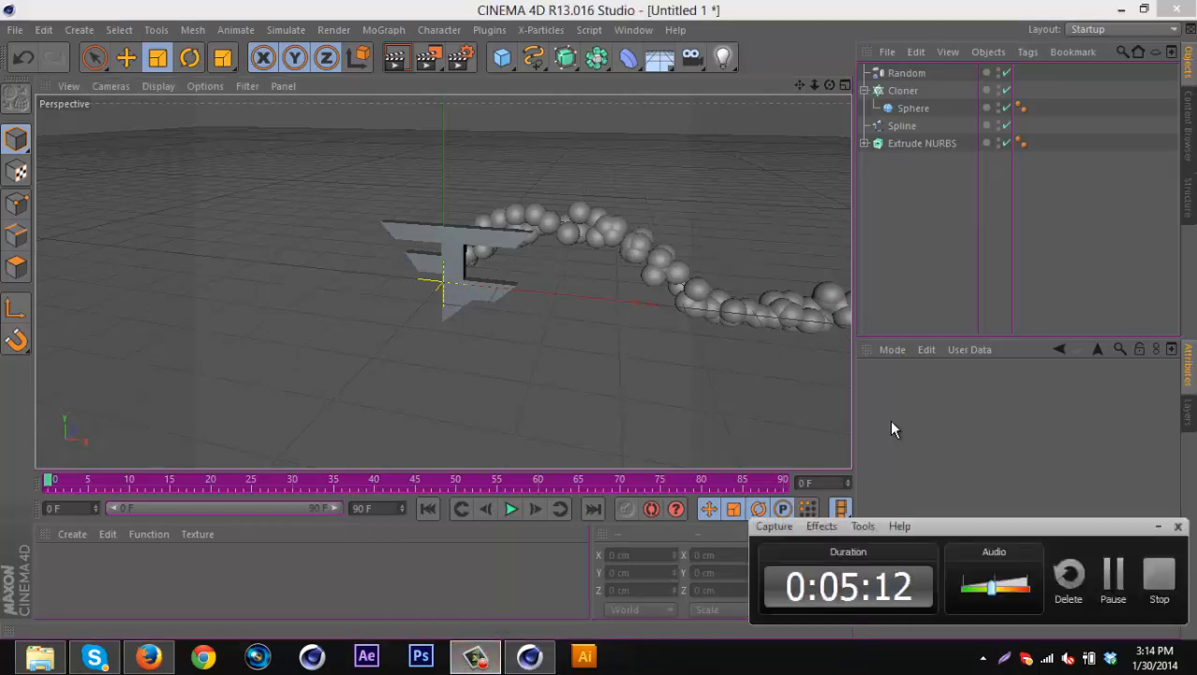